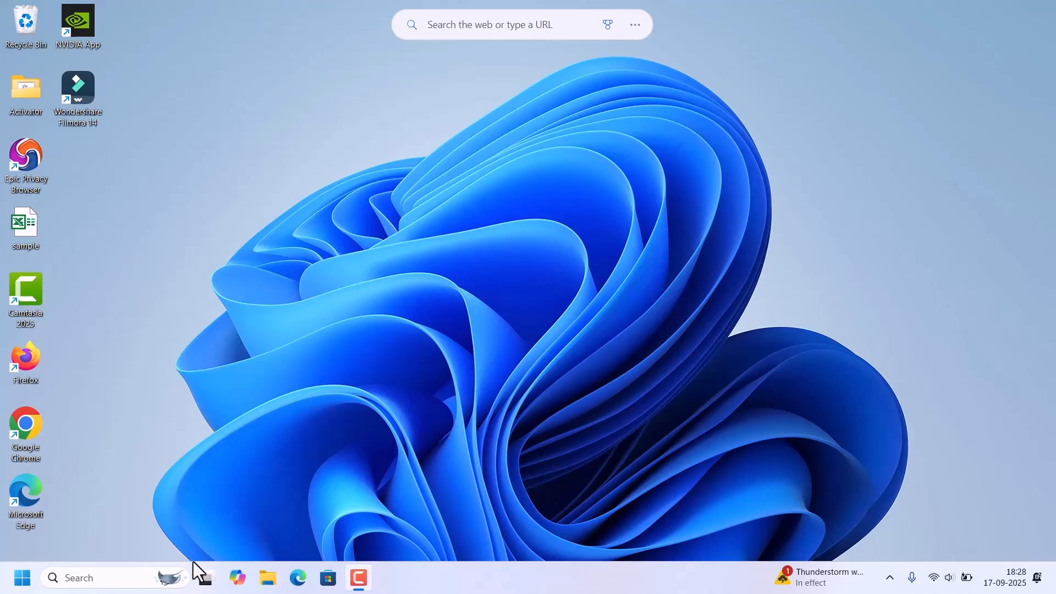
Open Settings to the Bluetooth & devices page and confirm Bluetooth is on.
left_click(21, 577)
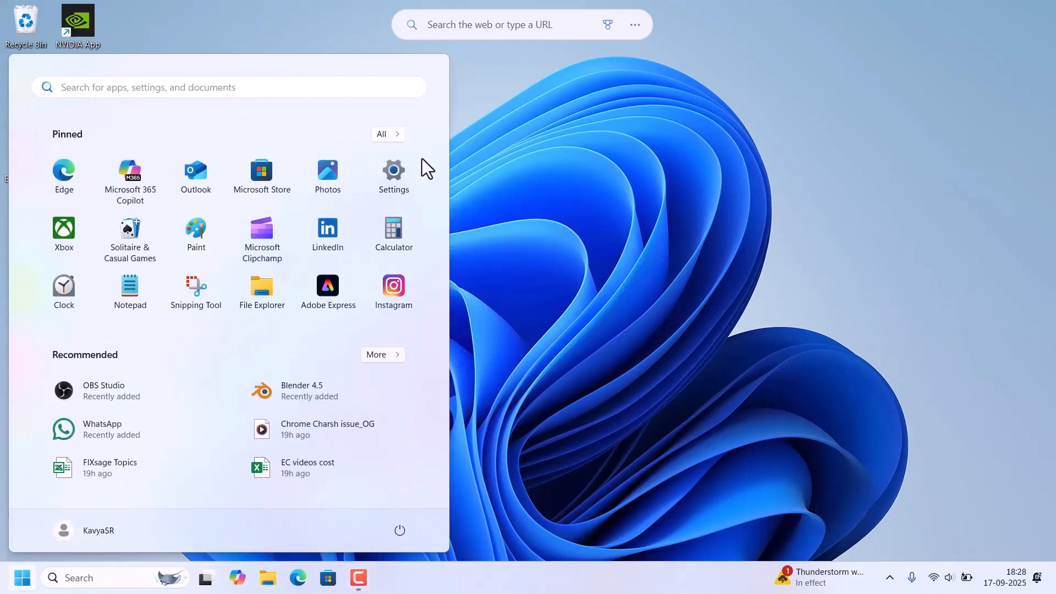
left_click(393, 174)
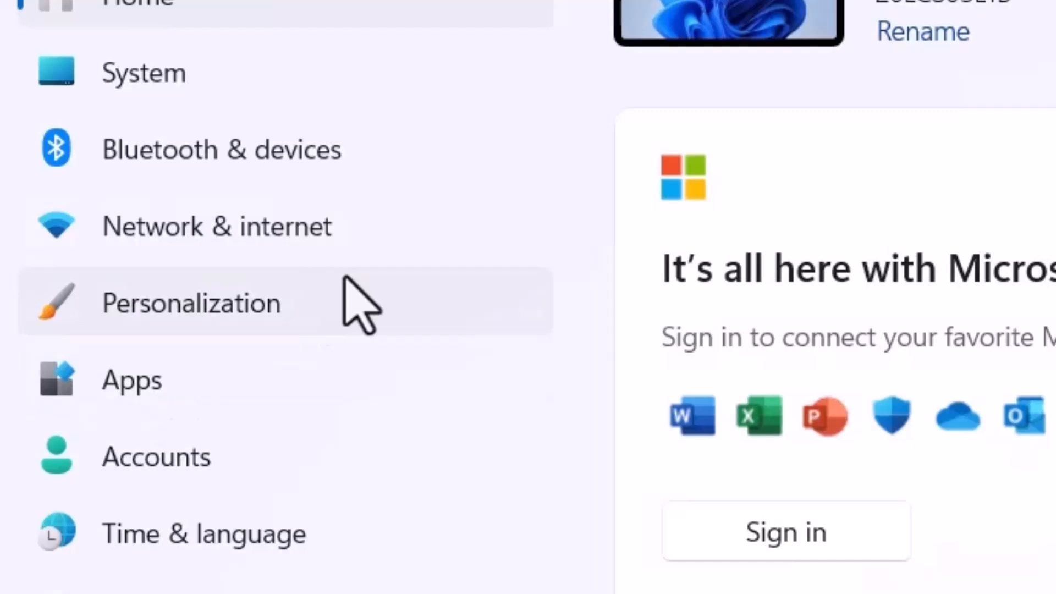
mouse_move(117, 182)
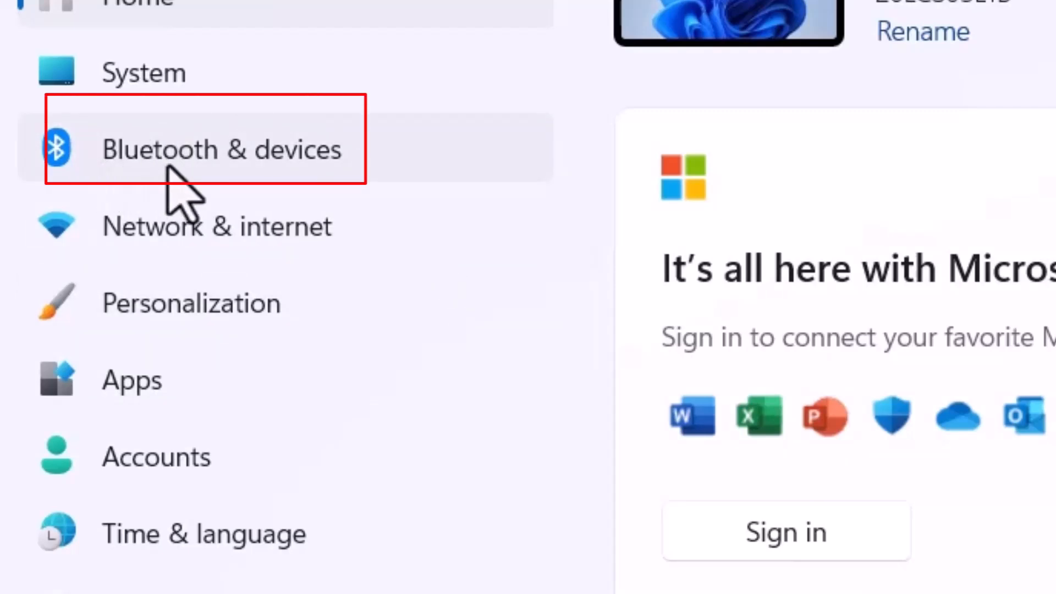
left_click(221, 149)
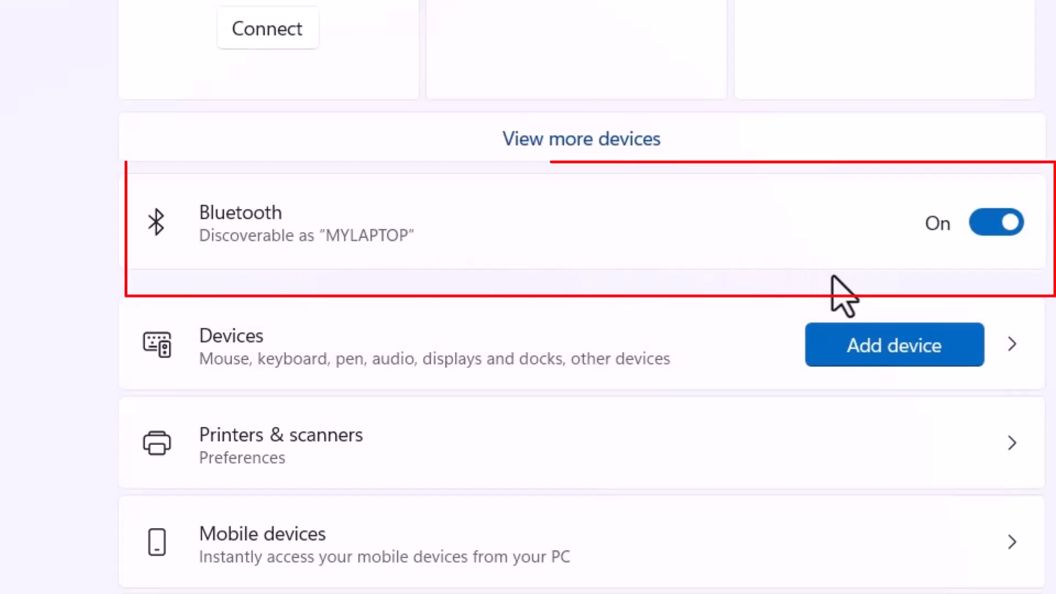
mouse_move(942, 255)
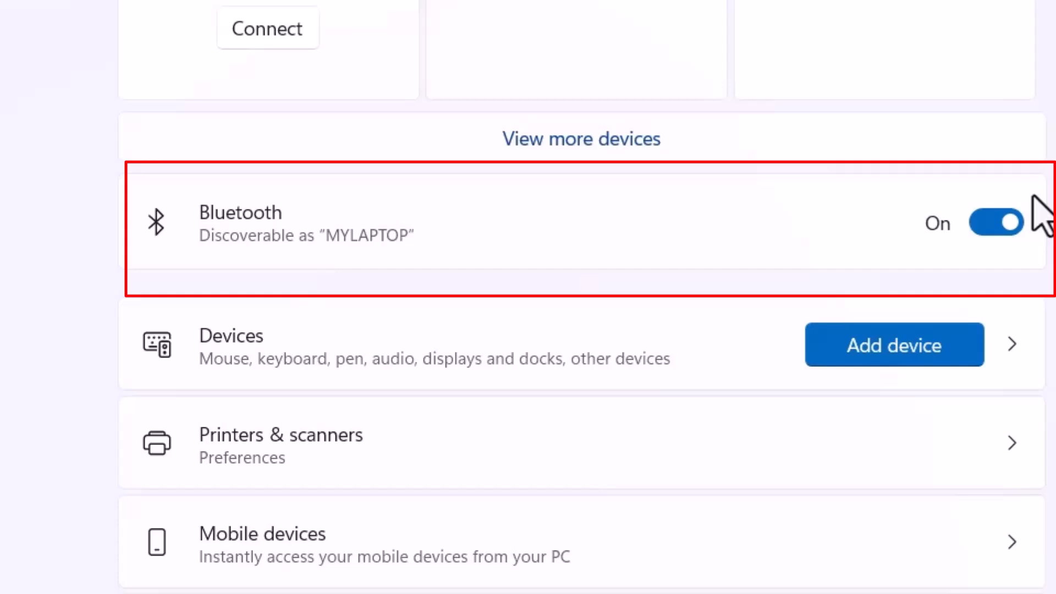
mouse_move(998, 223)
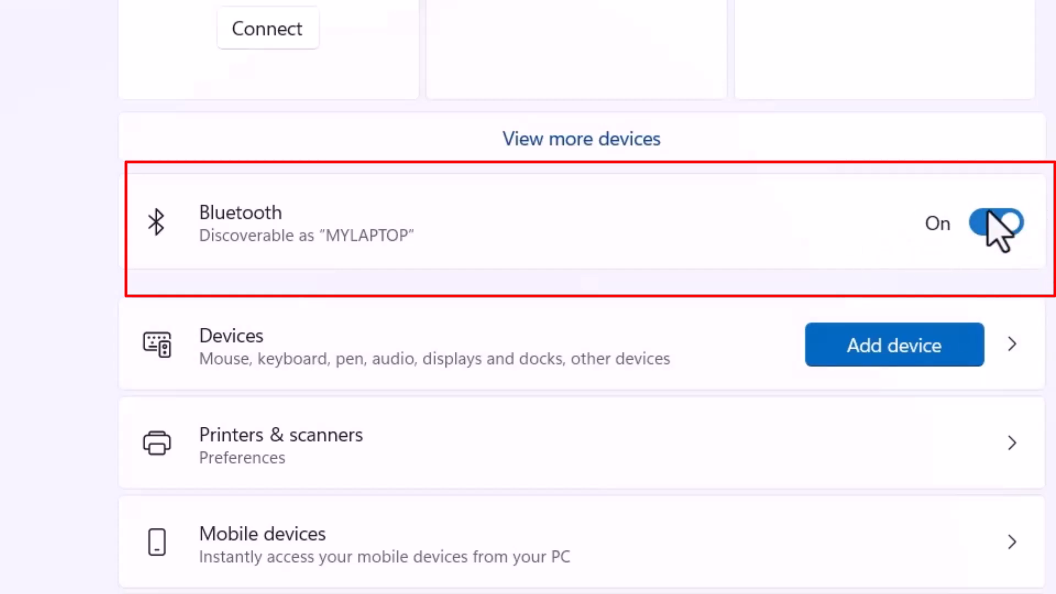
mouse_move(1050, 236)
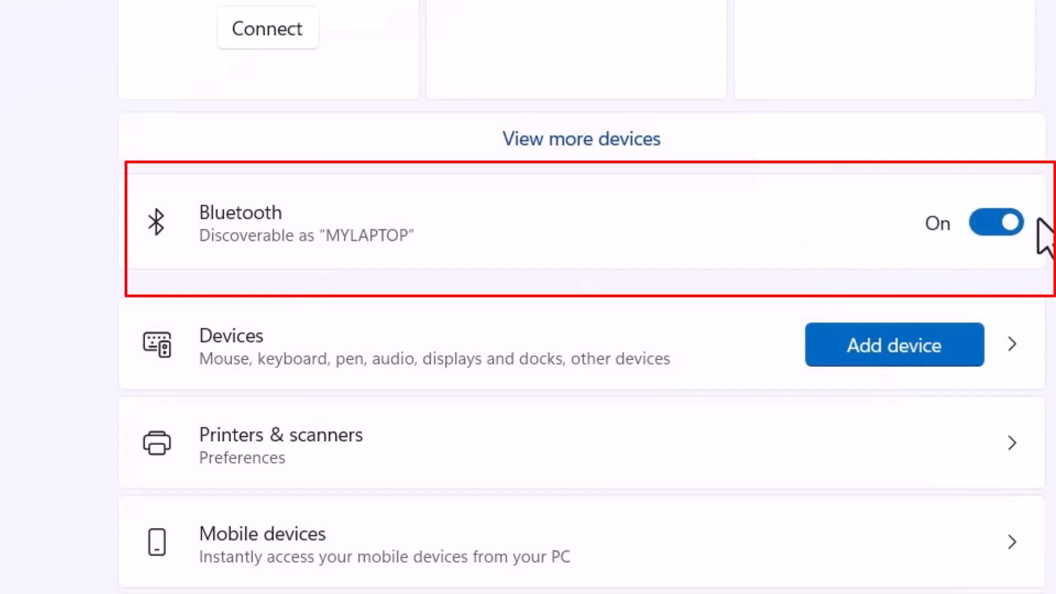
mouse_move(744, 232)
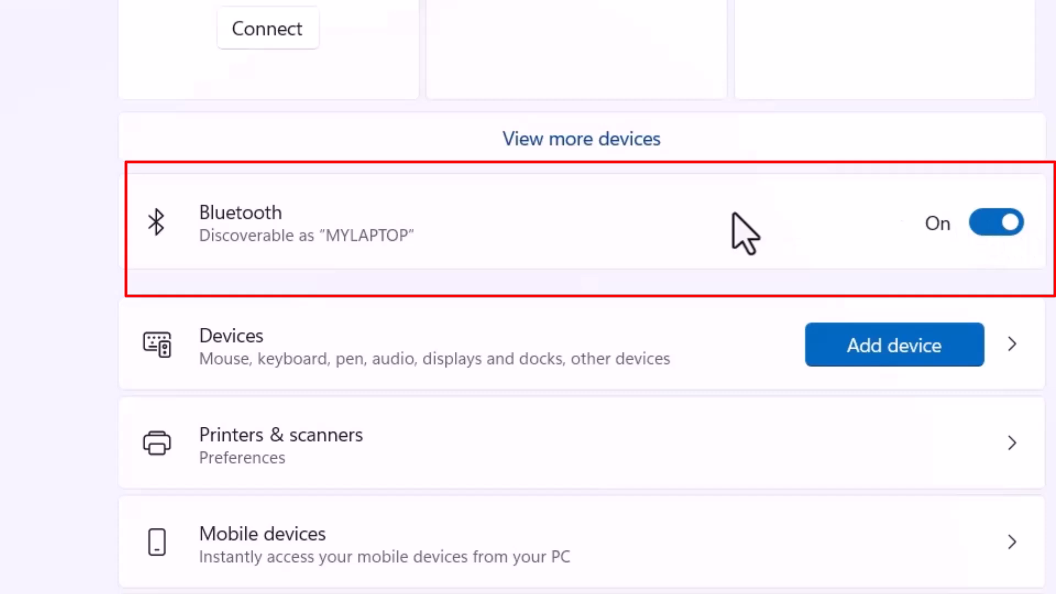
mouse_move(726, 261)
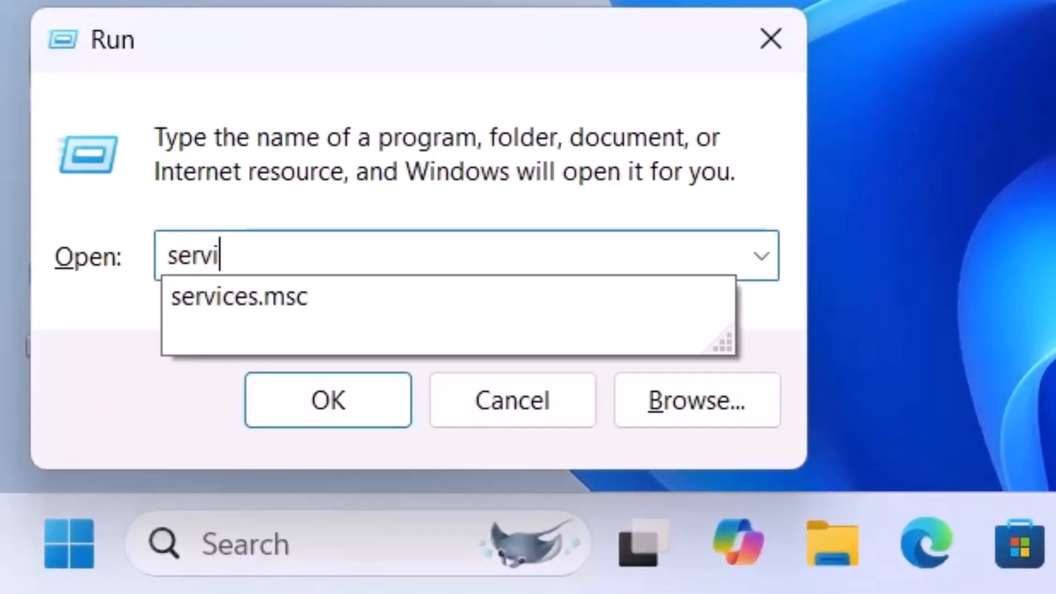
Run services.msc to launch the Services console.
type("ces.ms")
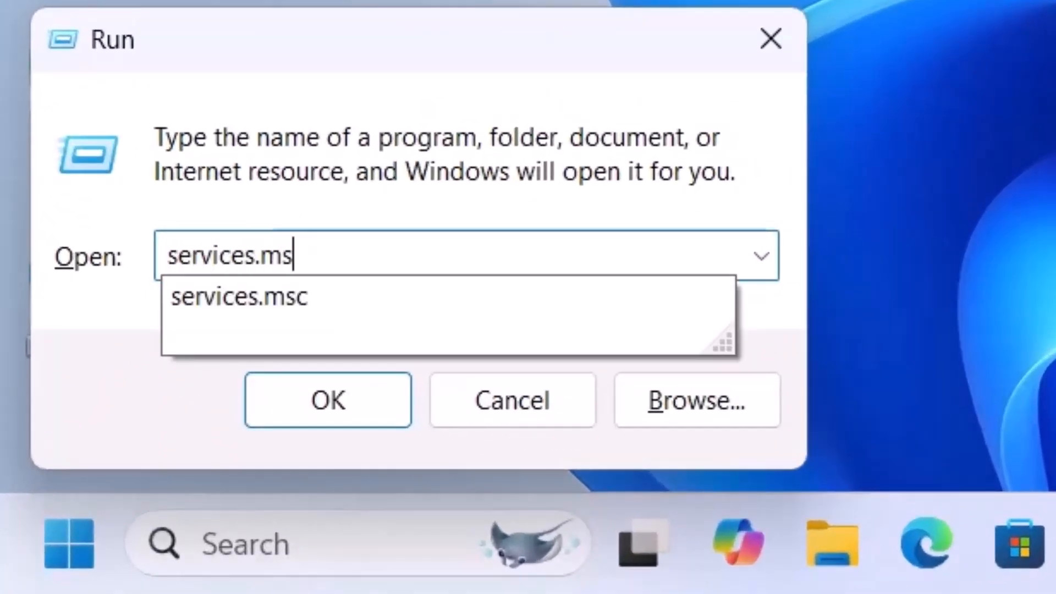
left_click(328, 399)
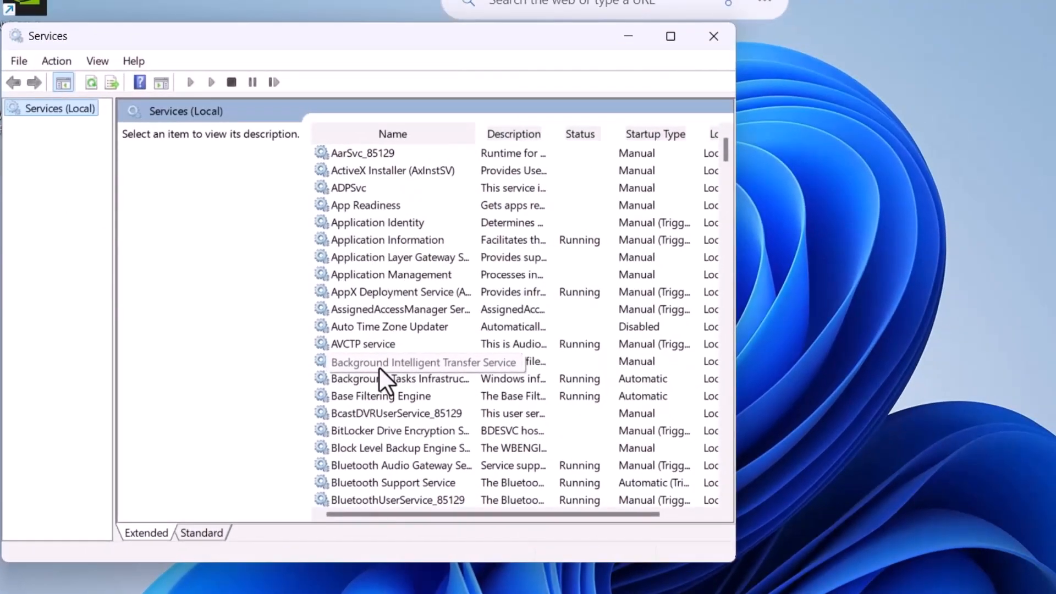
mouse_move(394, 488)
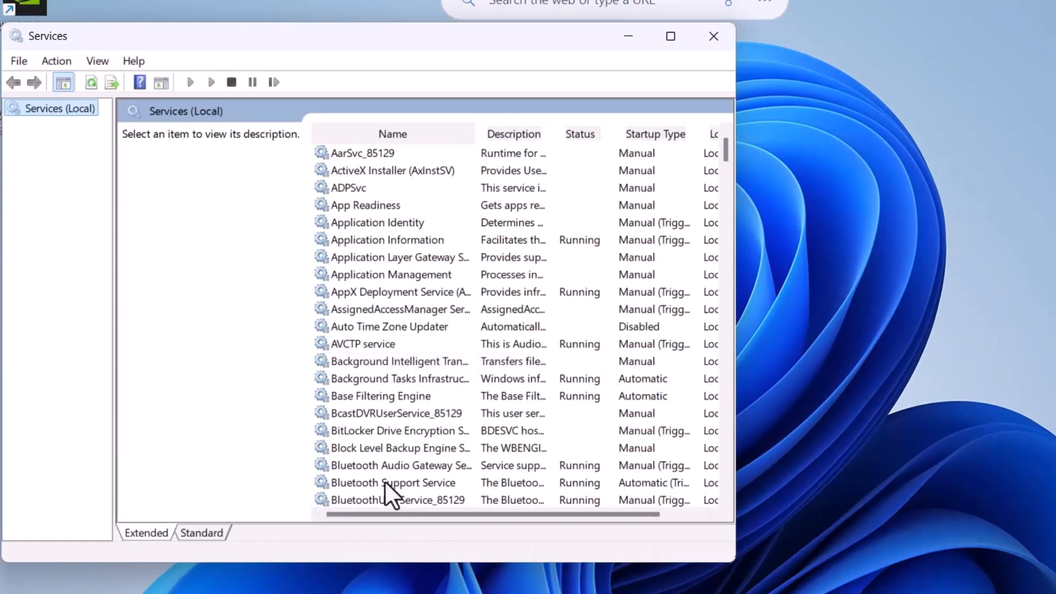
Set Bluetooth Support Service startup type to Automatic, then apply and close its properties.
left_click(393, 483)
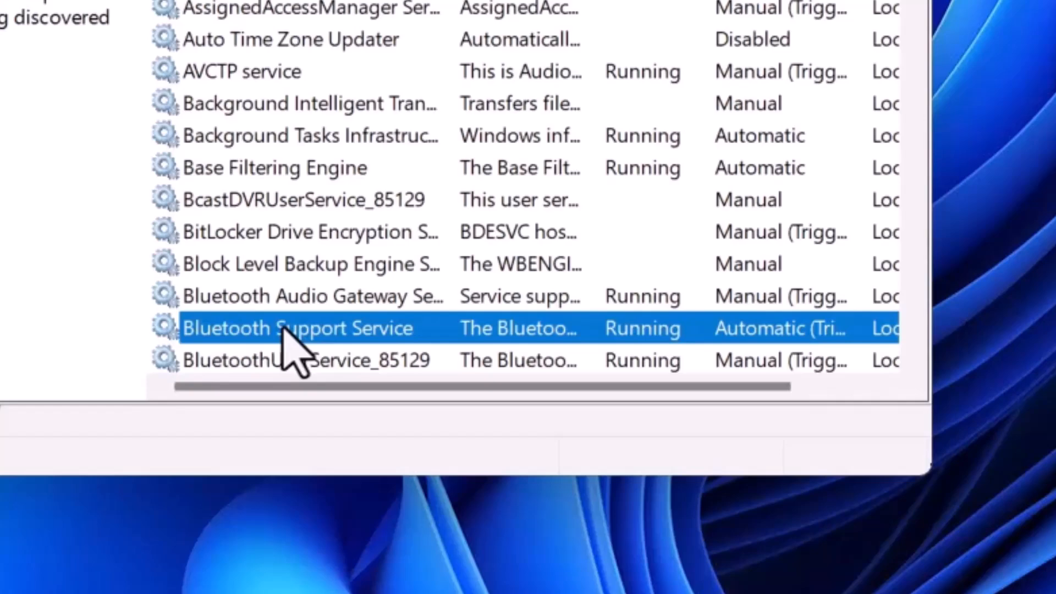
right_click(297, 327)
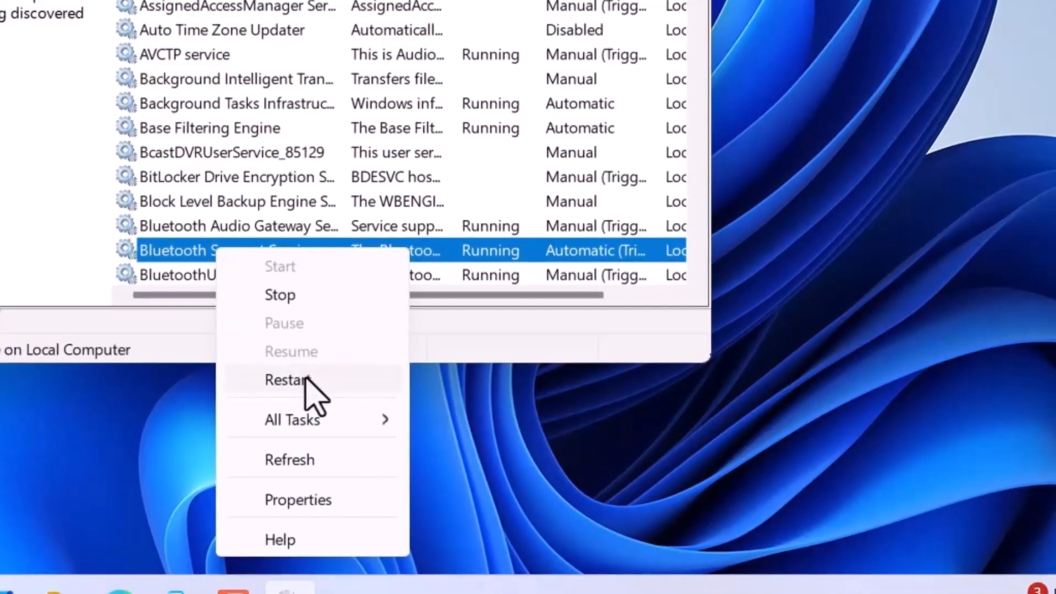
left_click(298, 499)
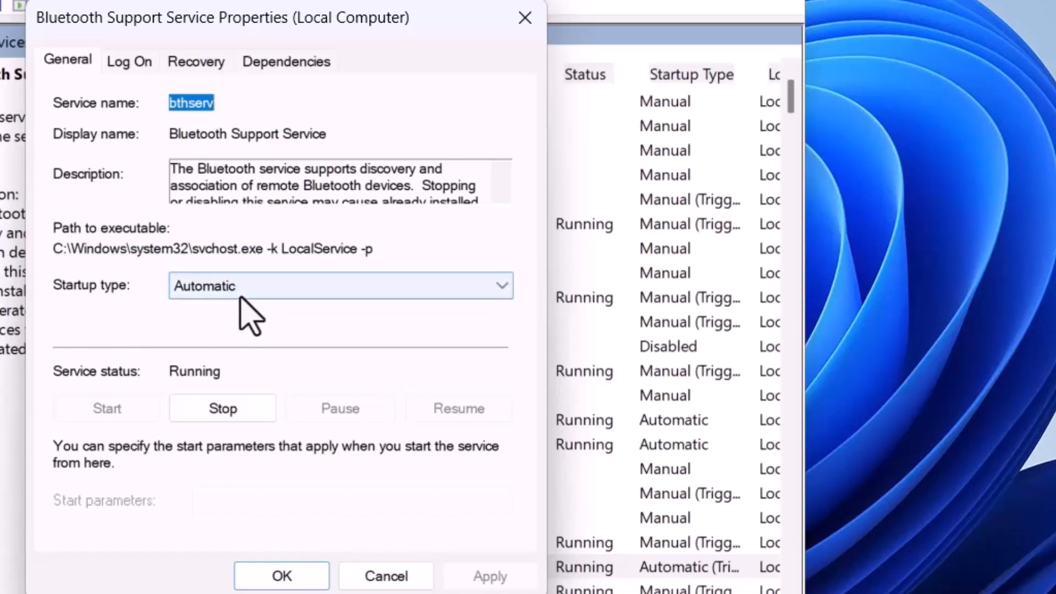
left_click(500, 285)
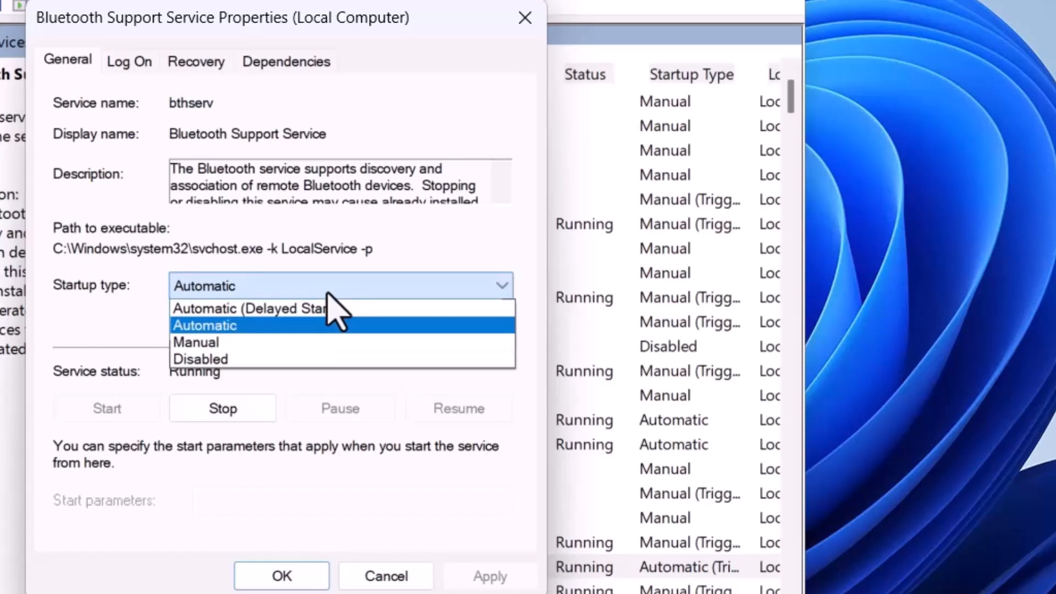
mouse_move(249, 342)
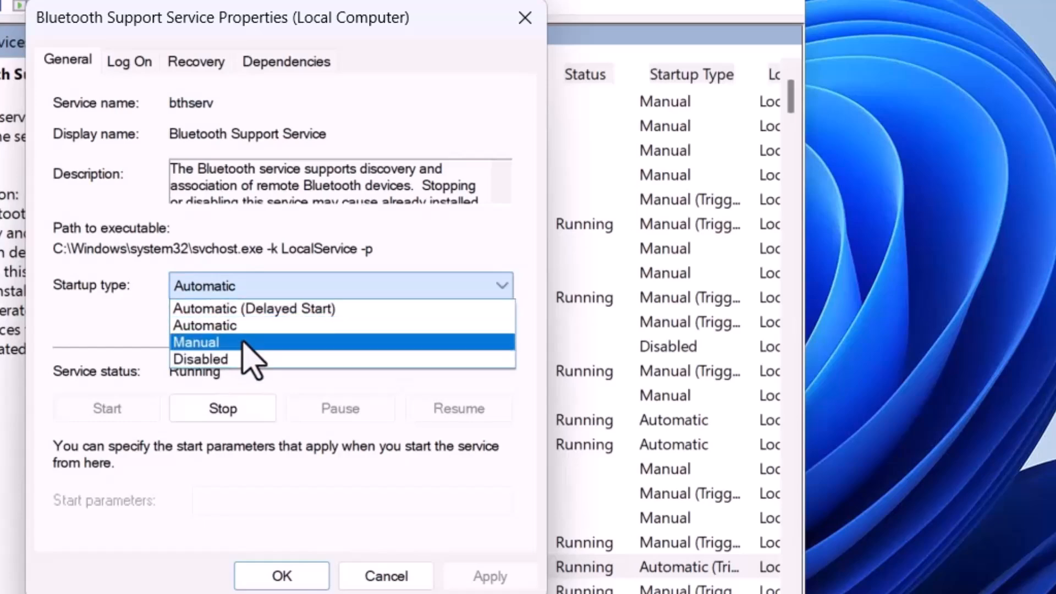
left_click(204, 325)
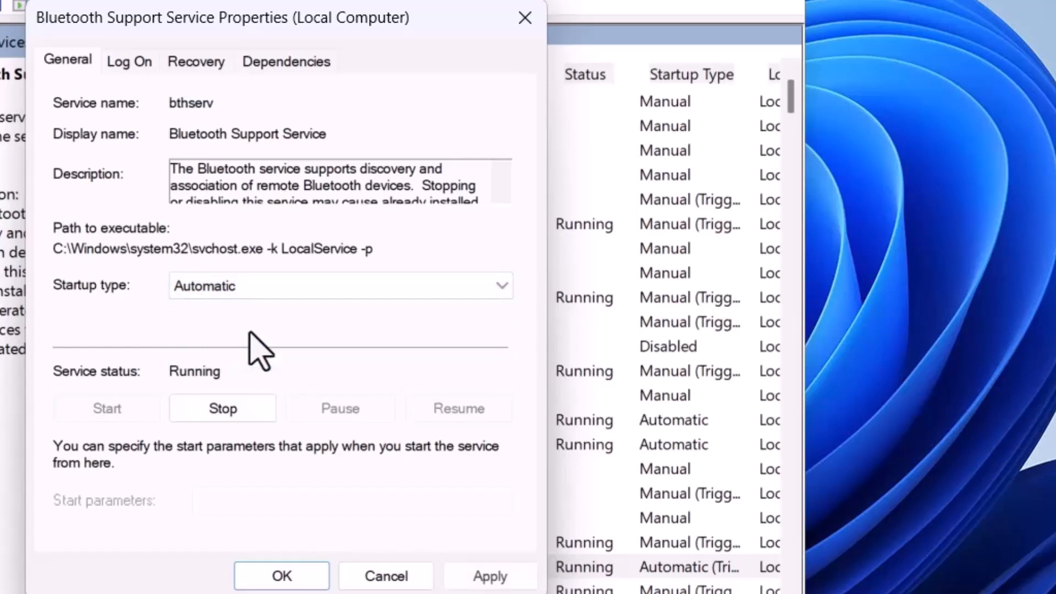
double_click(191, 102)
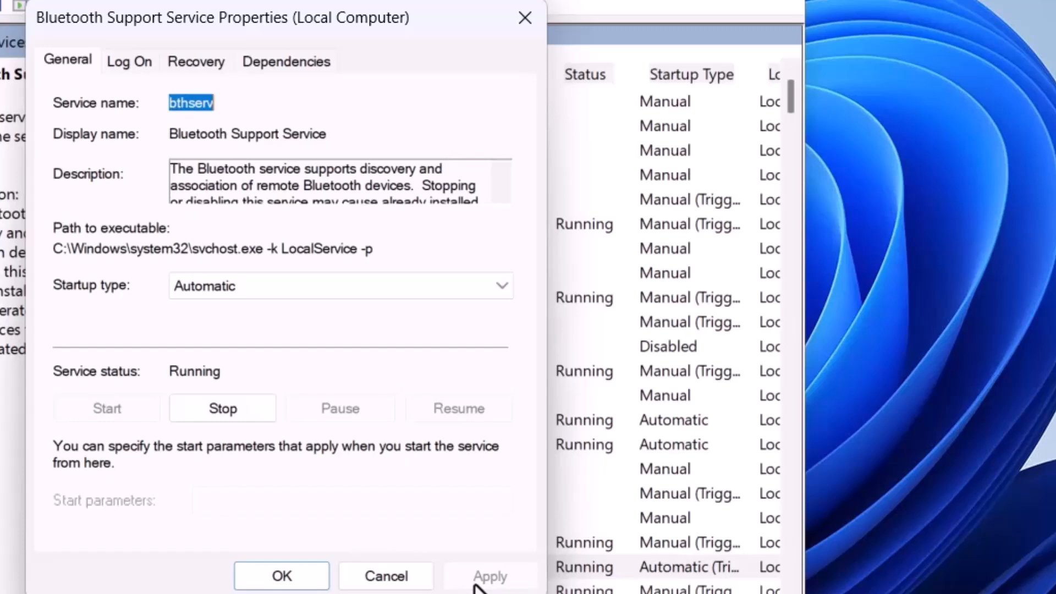
left_click(281, 576)
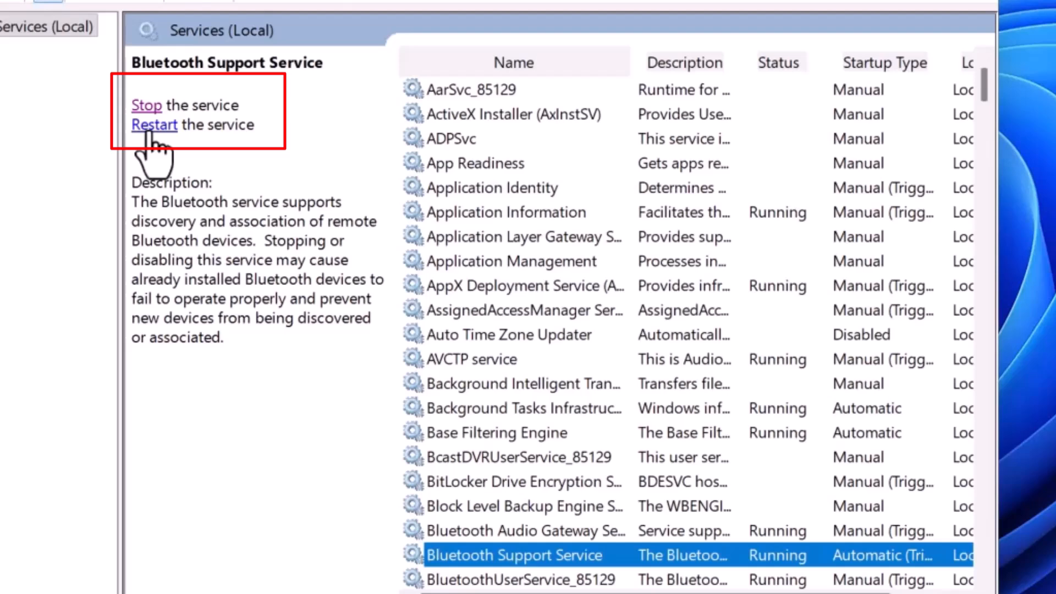
Restart Bluetooth Support Service and its dependent user service, then close Services.
left_click(154, 125)
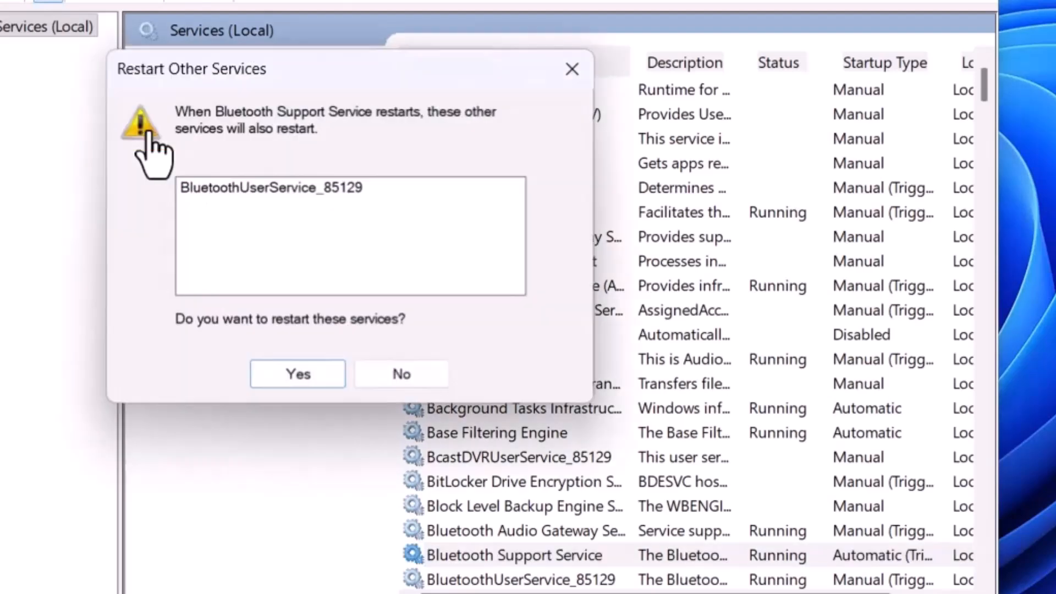
mouse_move(297, 374)
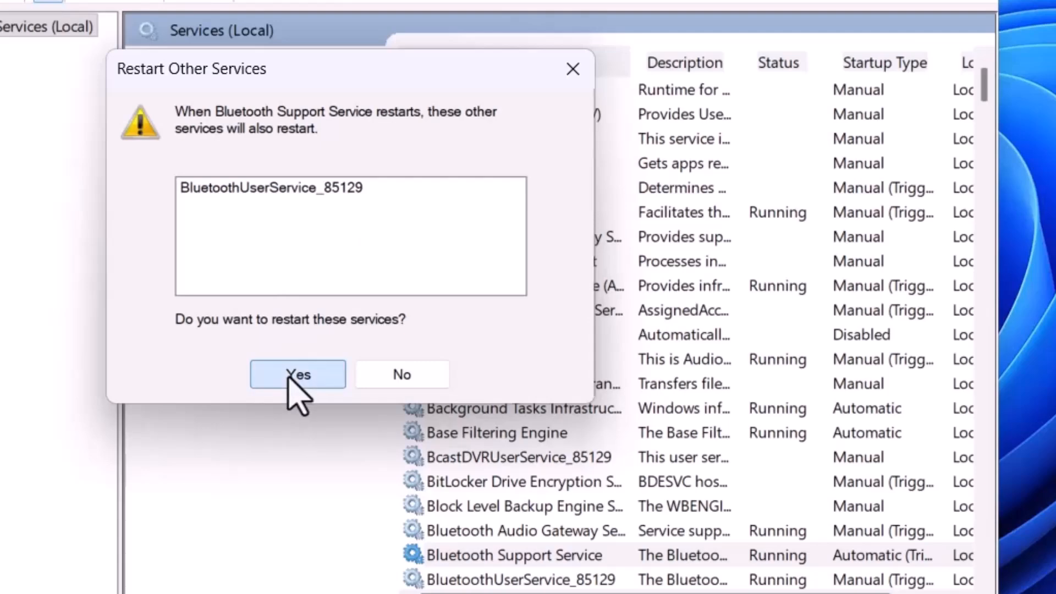
left_click(297, 374)
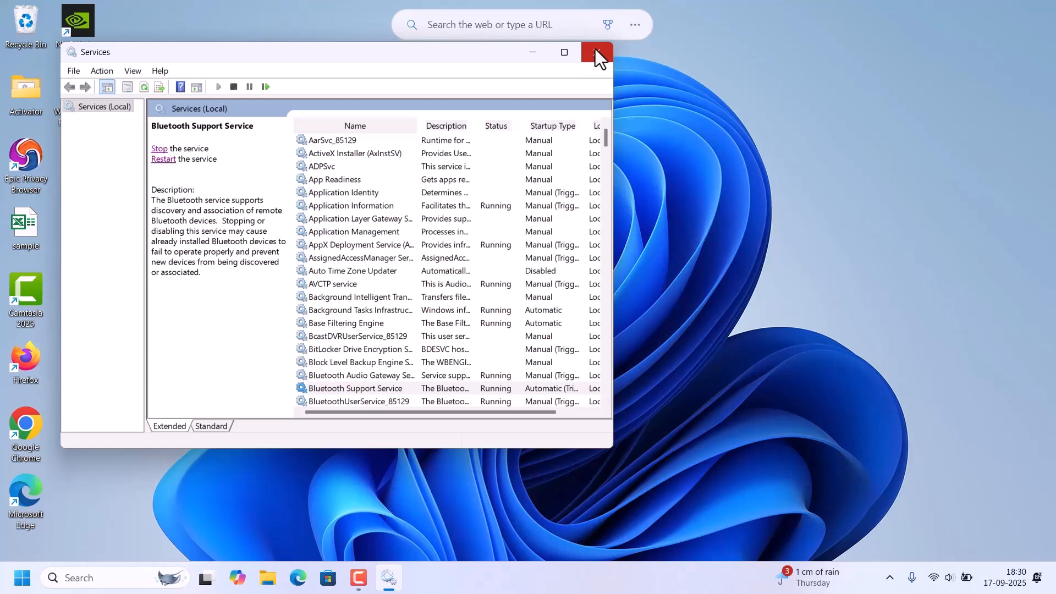
left_click(597, 53)
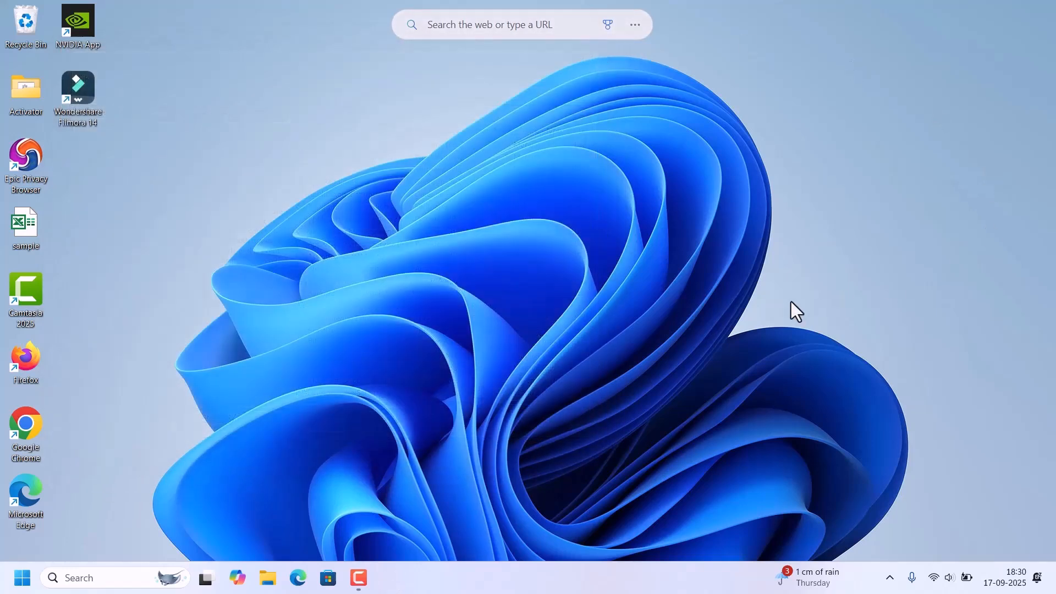
mouse_move(790, 312)
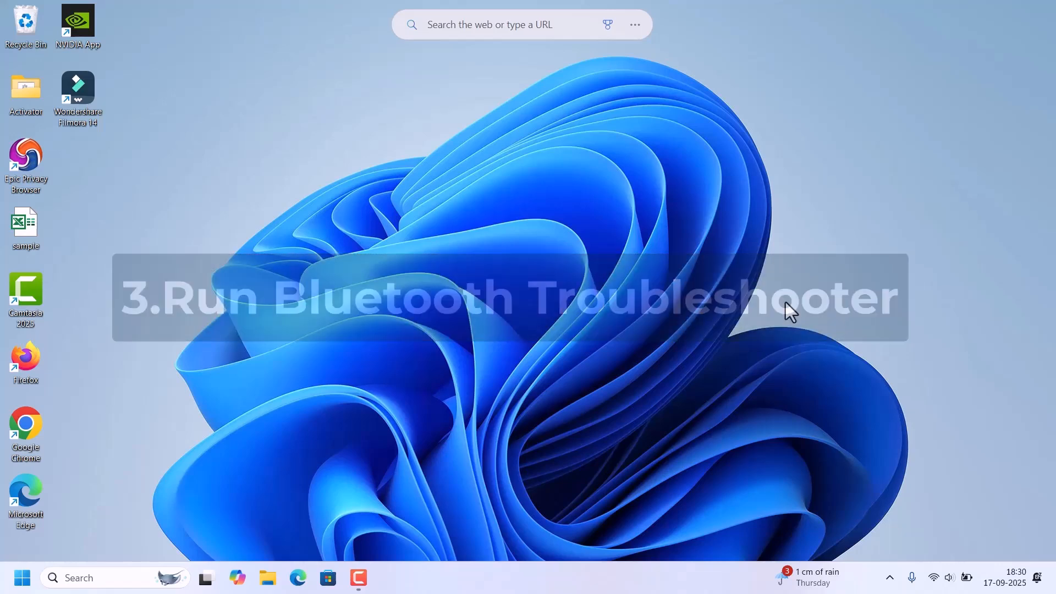
Reopen Settings, go to System and scroll down to the Troubleshoot entry.
left_click(21, 577)
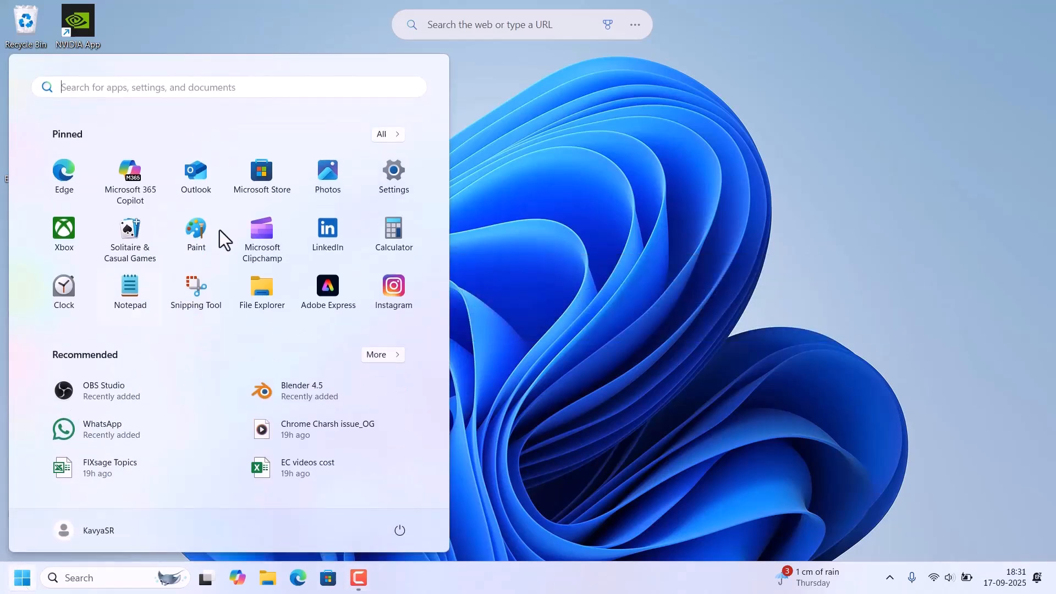
left_click(394, 172)
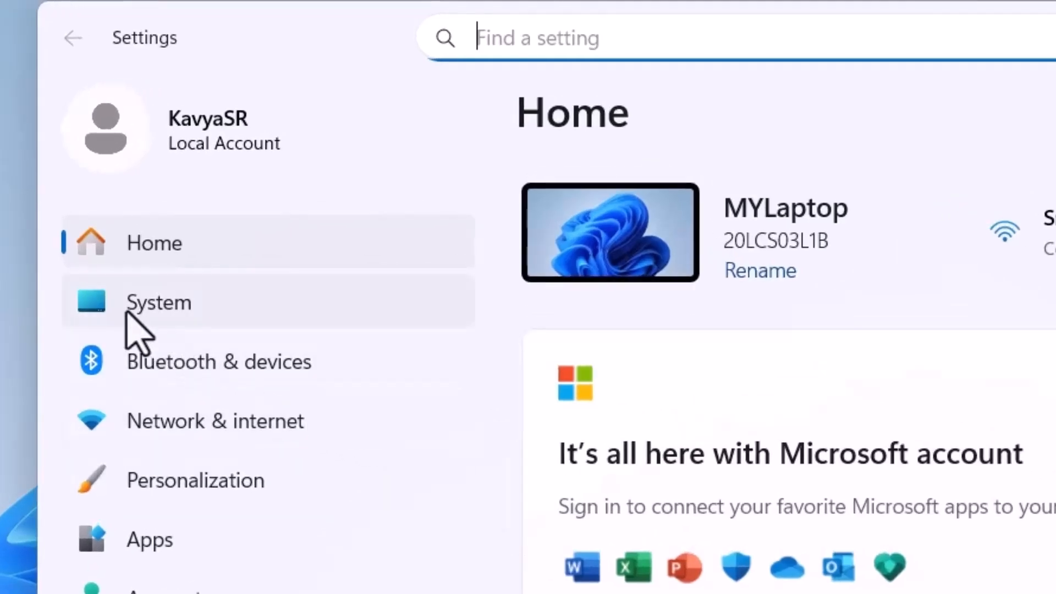
left_click(159, 302)
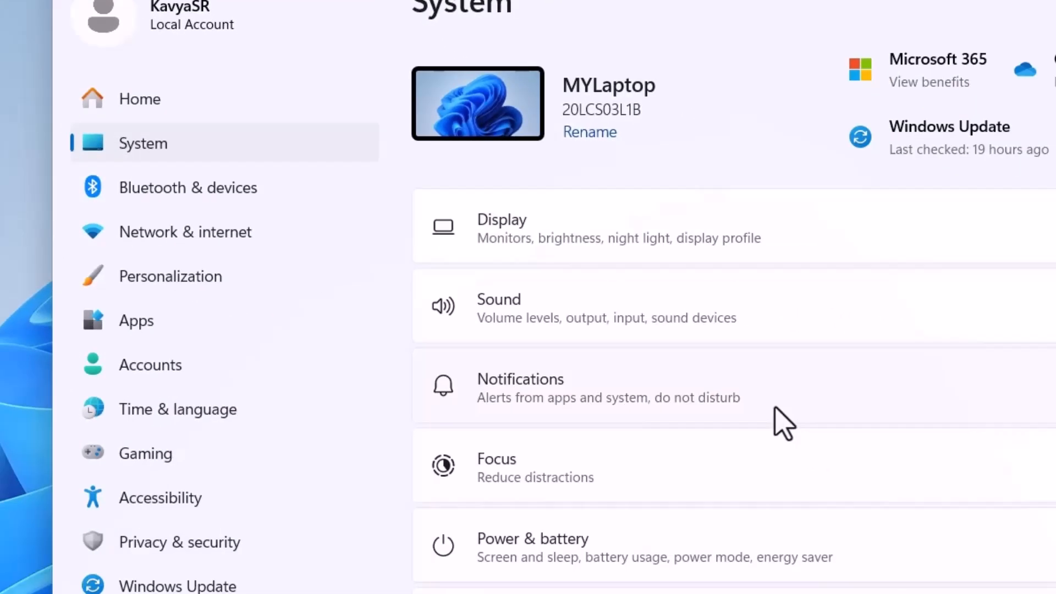
scroll("down", 3)
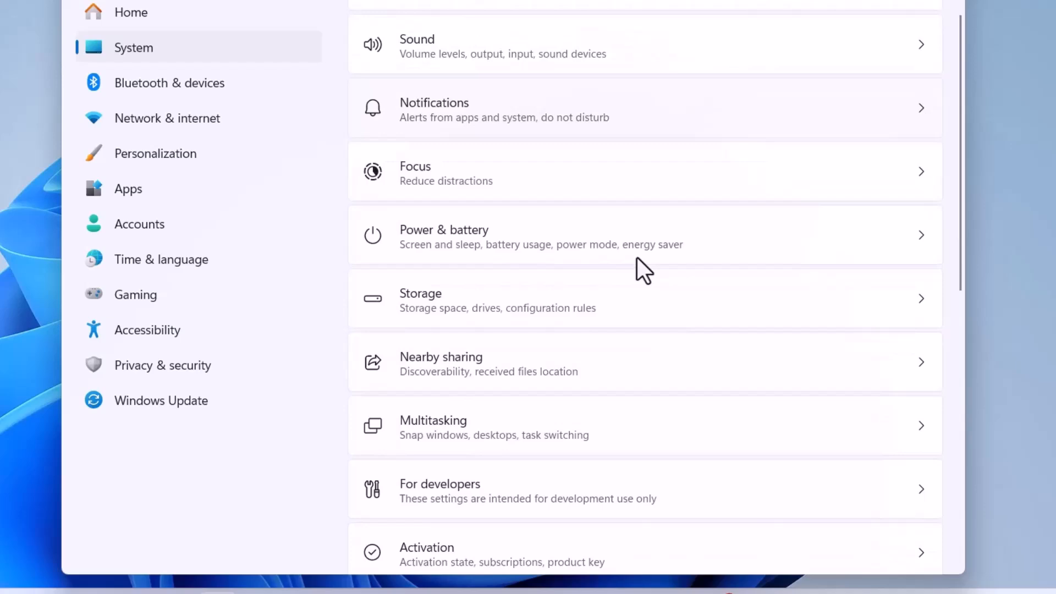
scroll("down", 3)
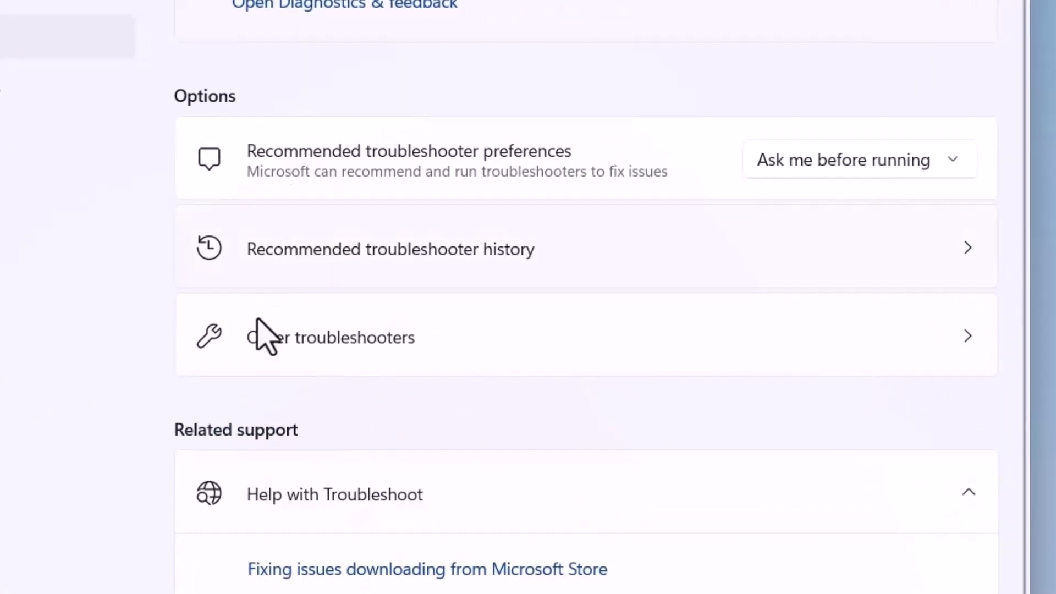
mouse_move(371, 377)
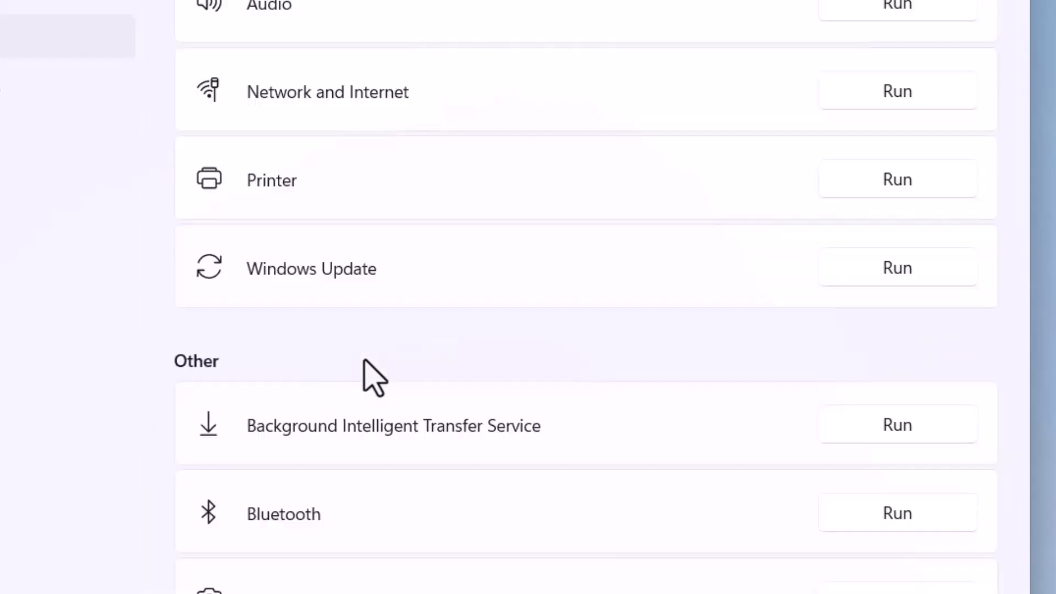
mouse_move(215, 559)
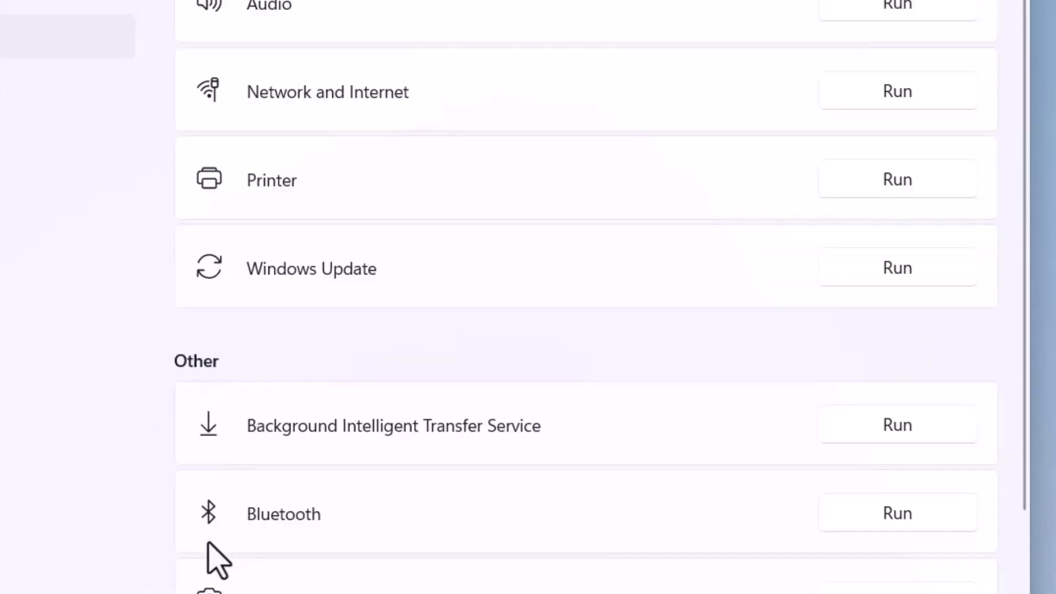
mouse_move(935, 535)
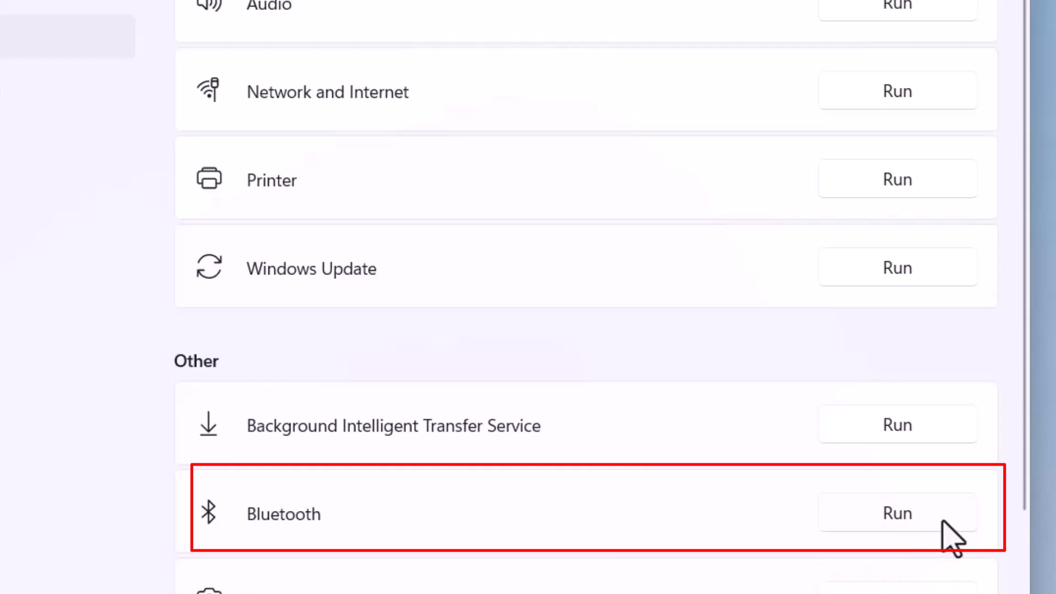
mouse_move(995, 492)
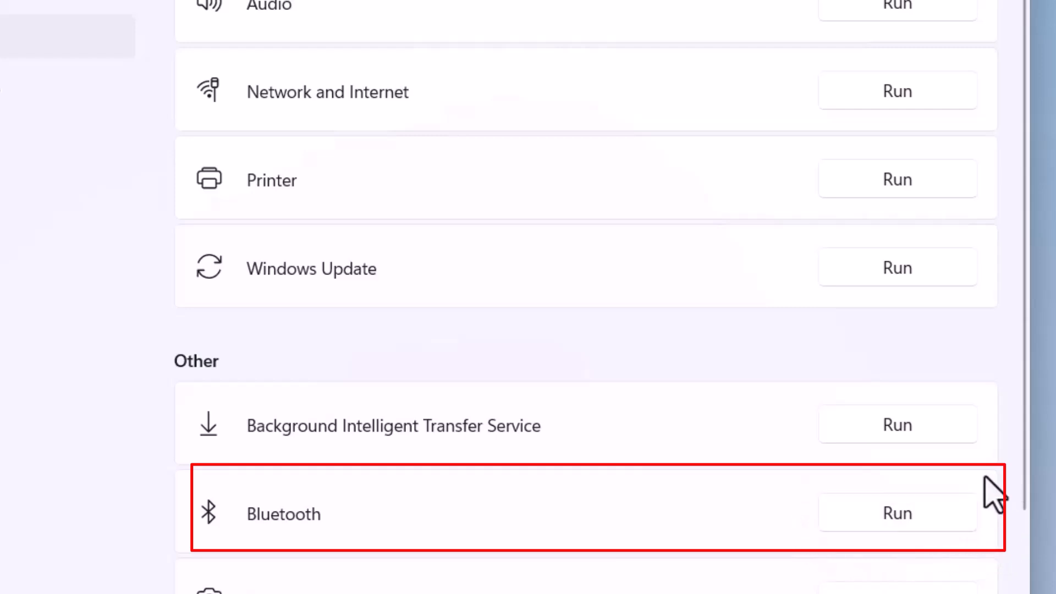
mouse_move(888, 529)
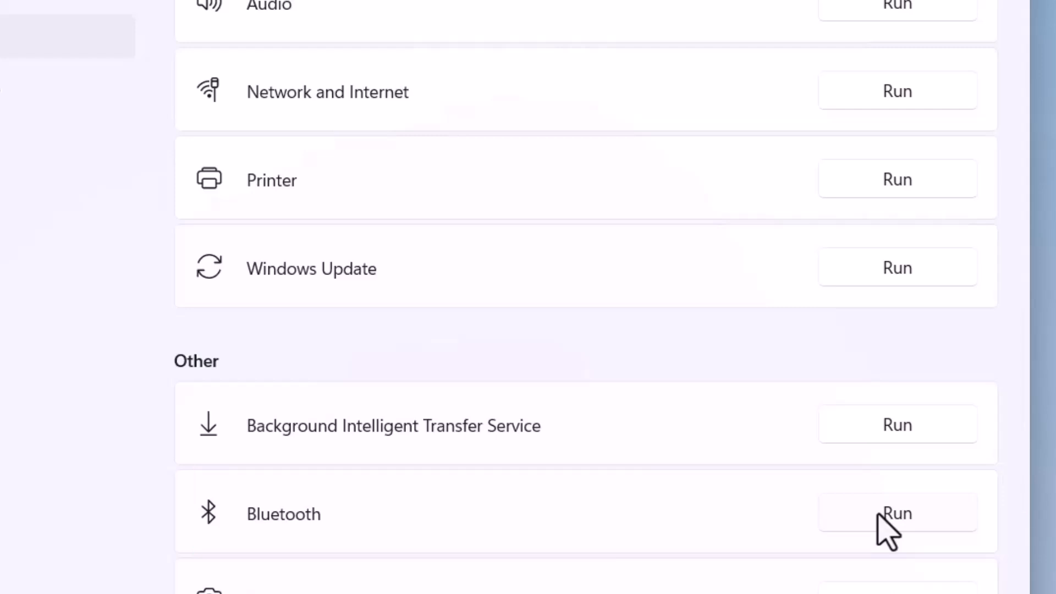
Run the Bluetooth troubleshooter, review its Get Help page, then close Get Help.
left_click(897, 513)
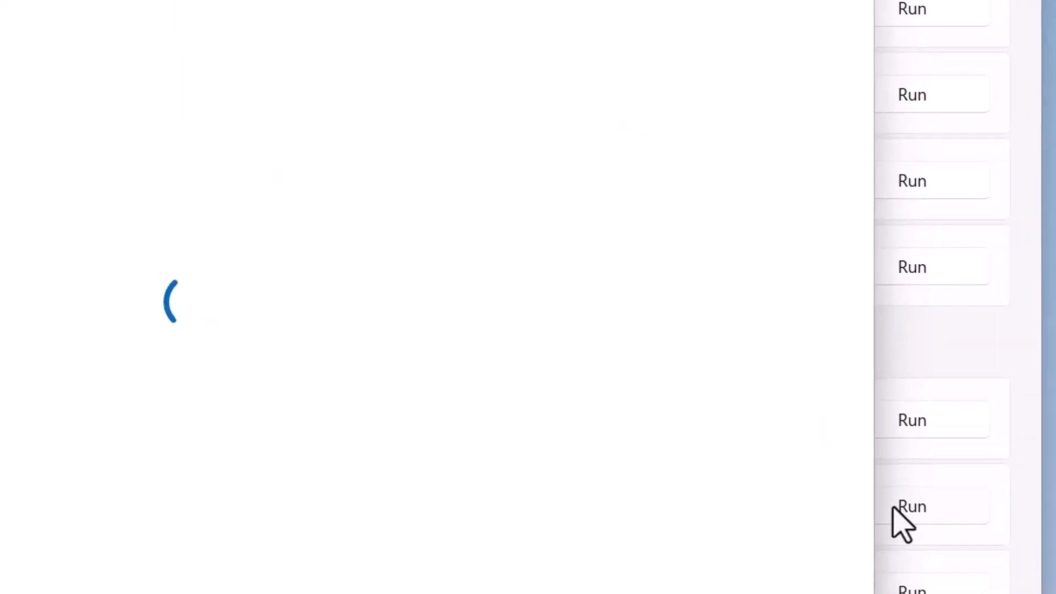
left_click(911, 507)
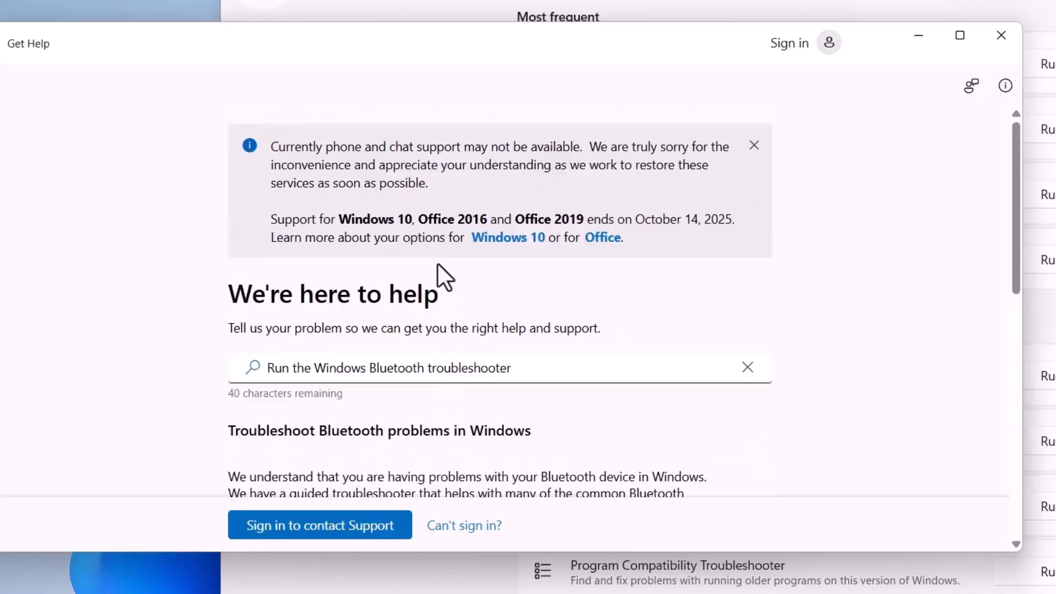
mouse_move(408, 216)
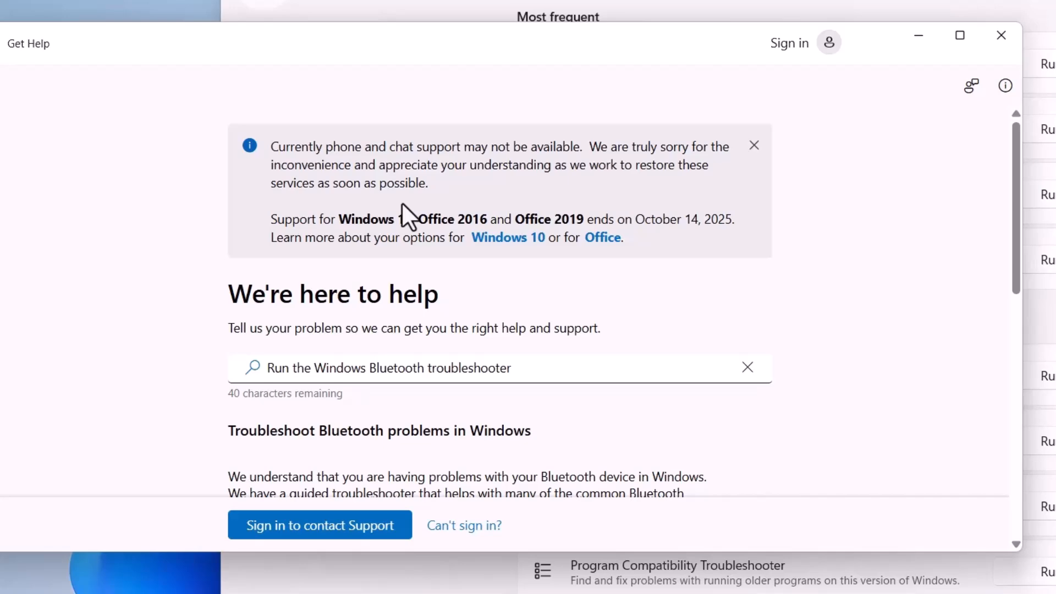
scroll("down", 3)
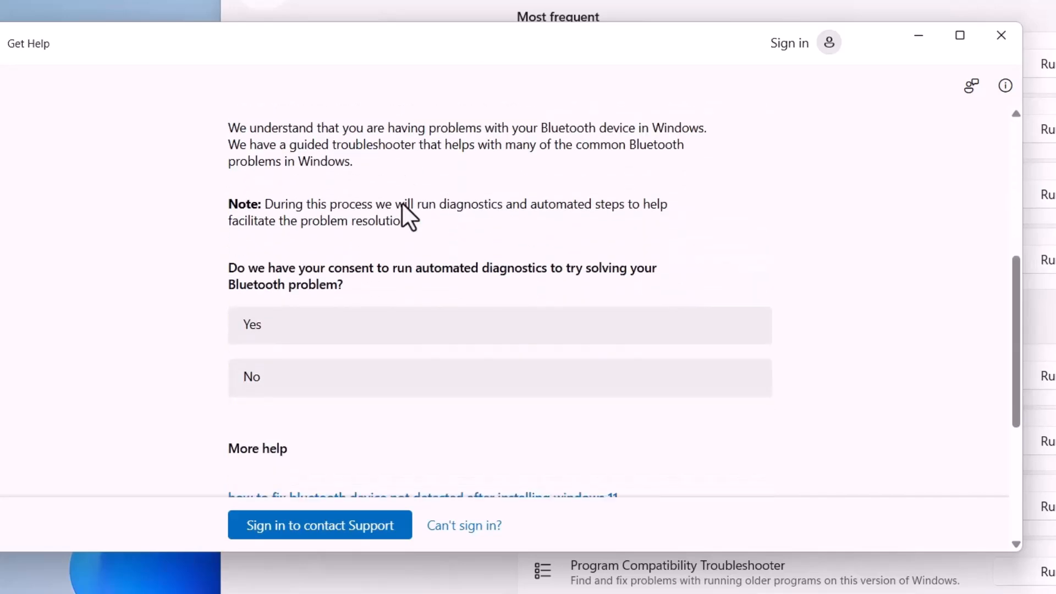
scroll("down", 3)
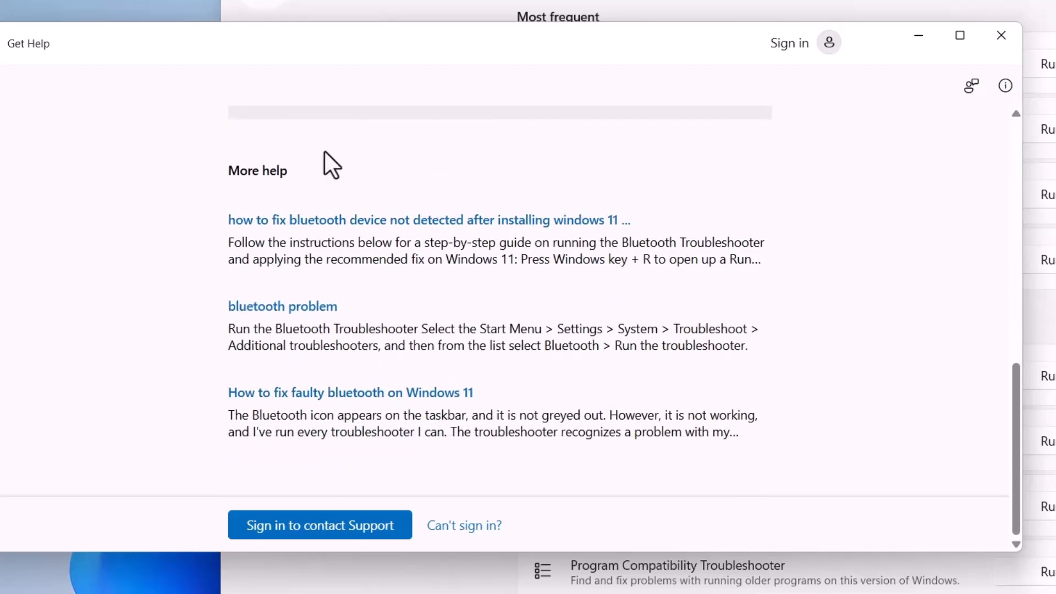
mouse_move(384, 270)
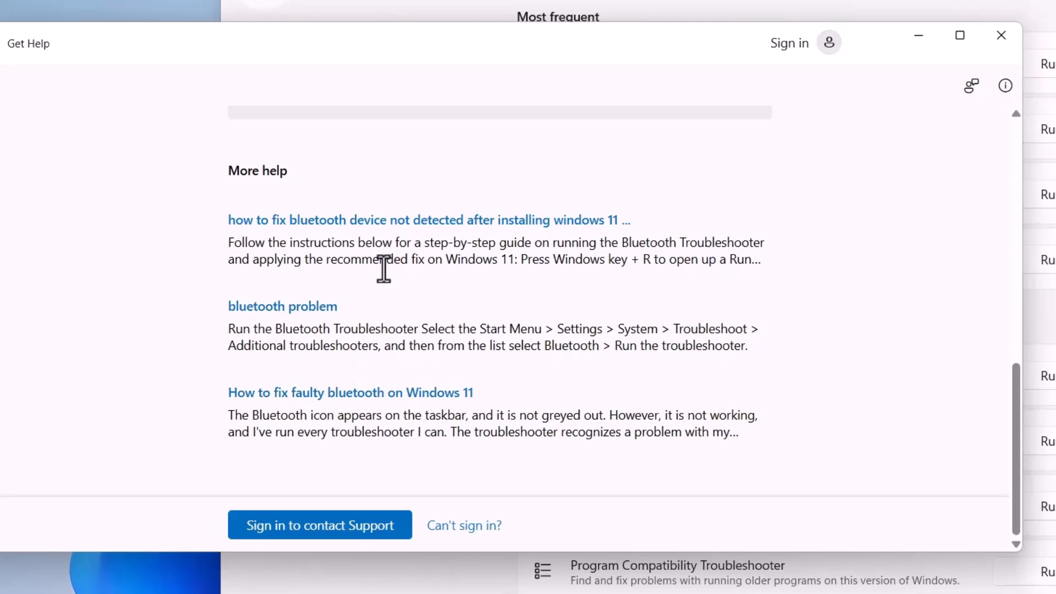
mouse_move(840, 321)
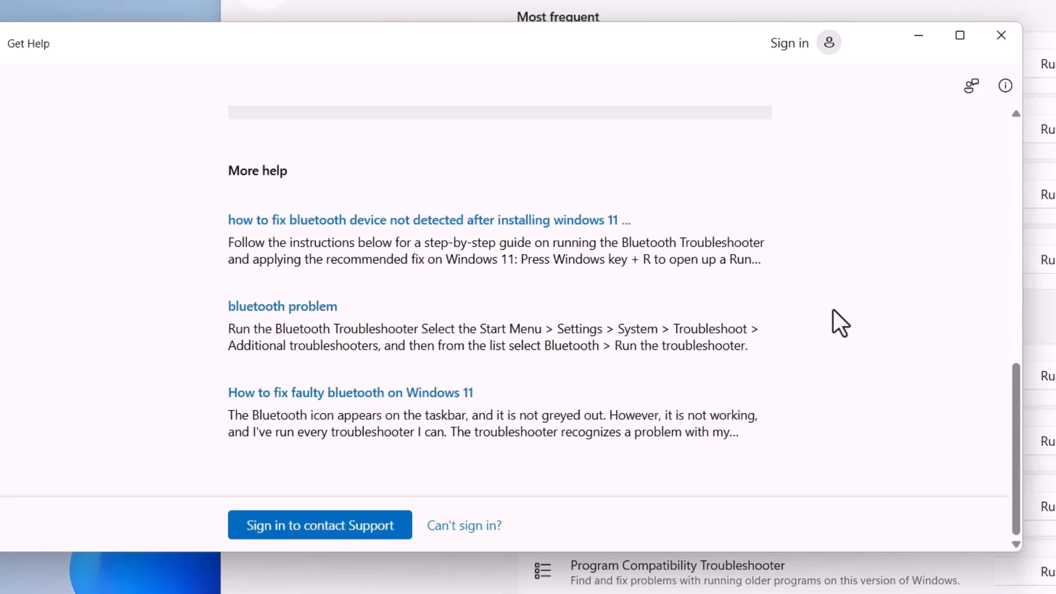
mouse_move(750, 262)
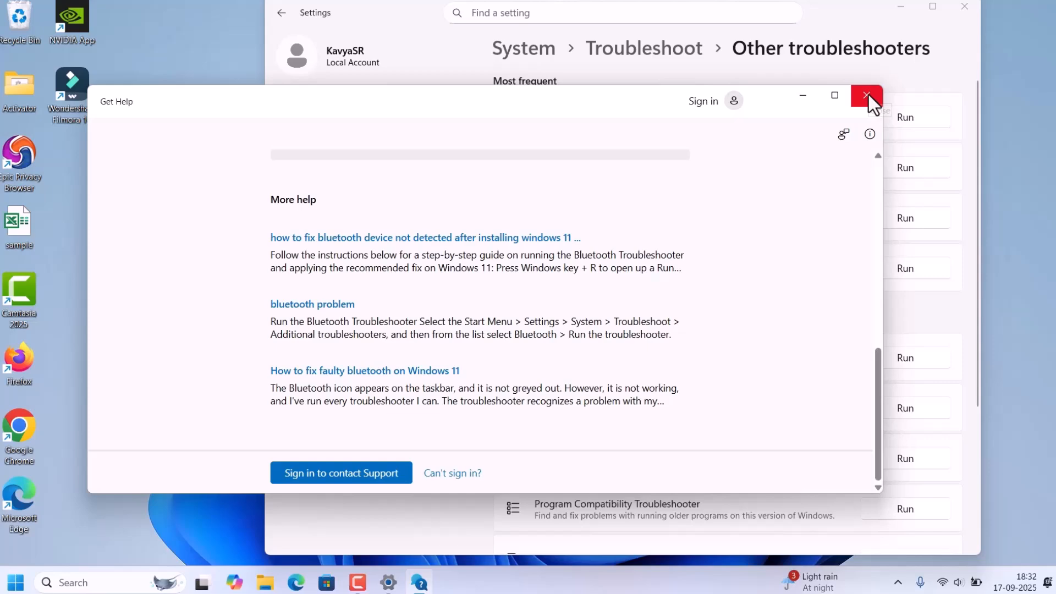
left_click(867, 96)
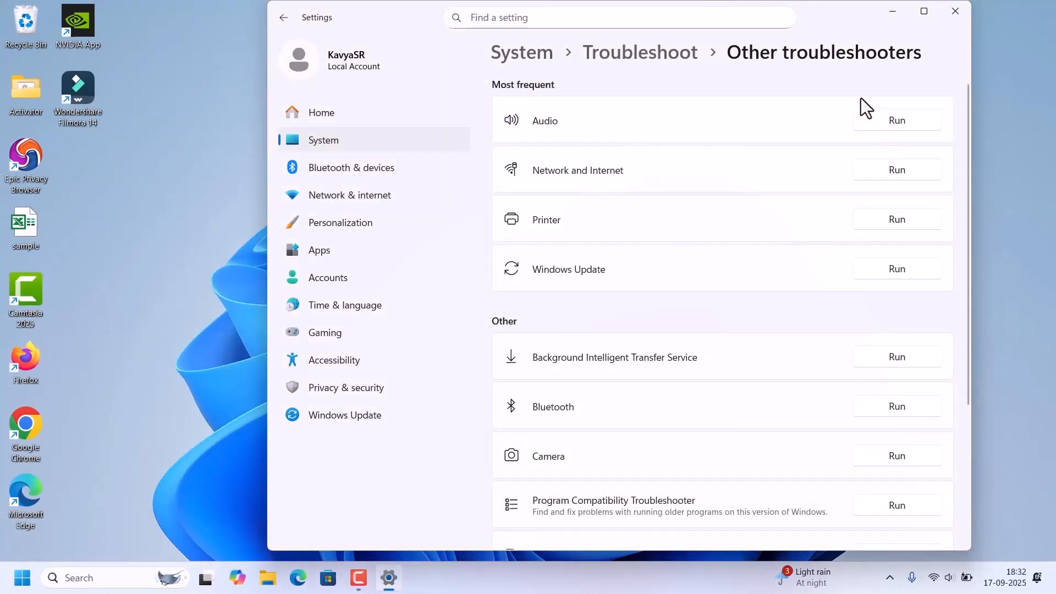
mouse_move(954, 13)
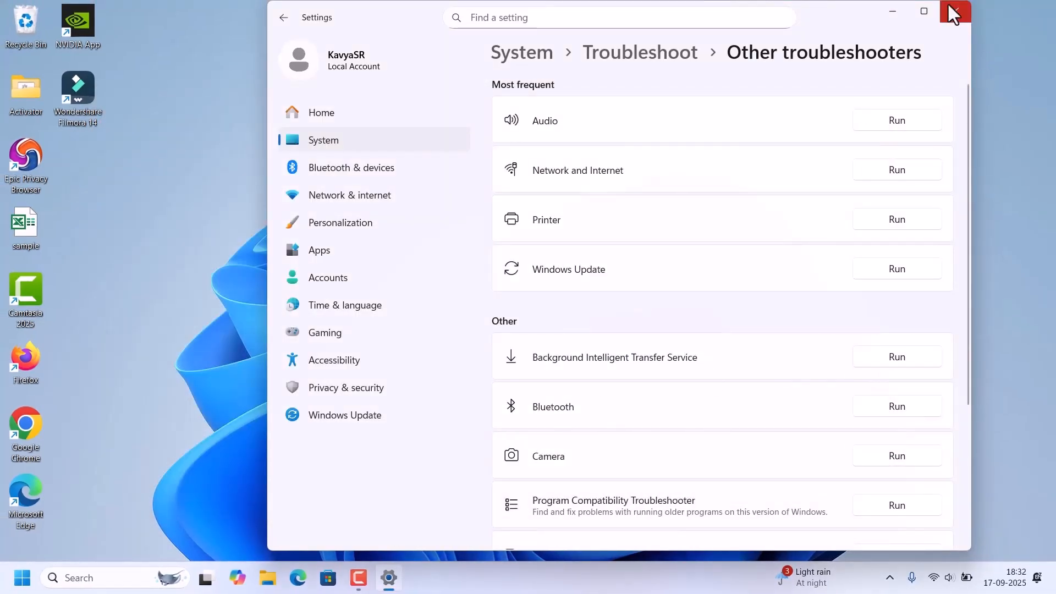
Close Settings and launch Device Manager from the Win+X menu.
left_click(954, 13)
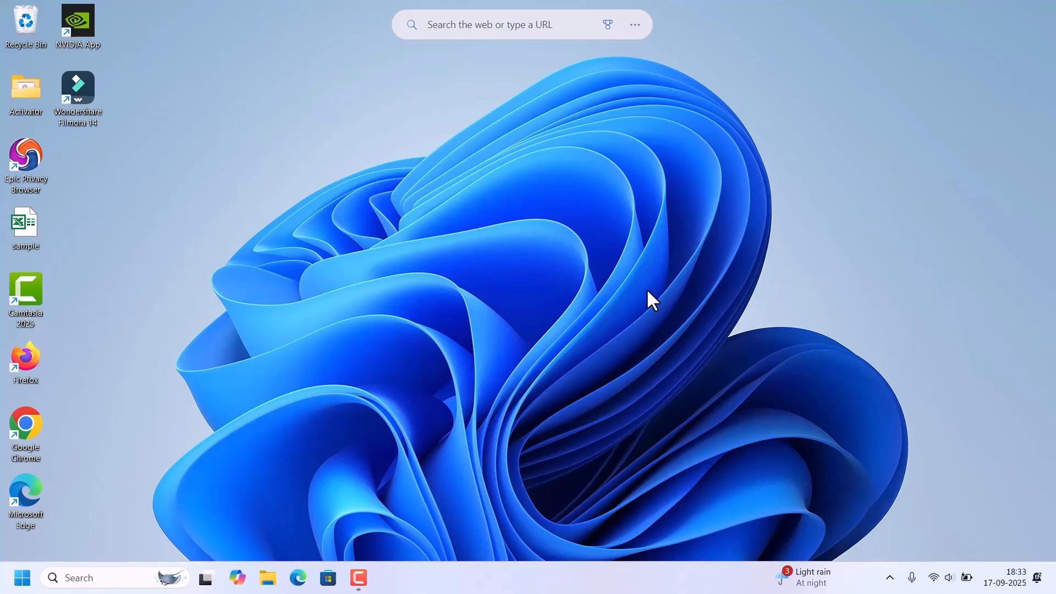
key("Win+X")
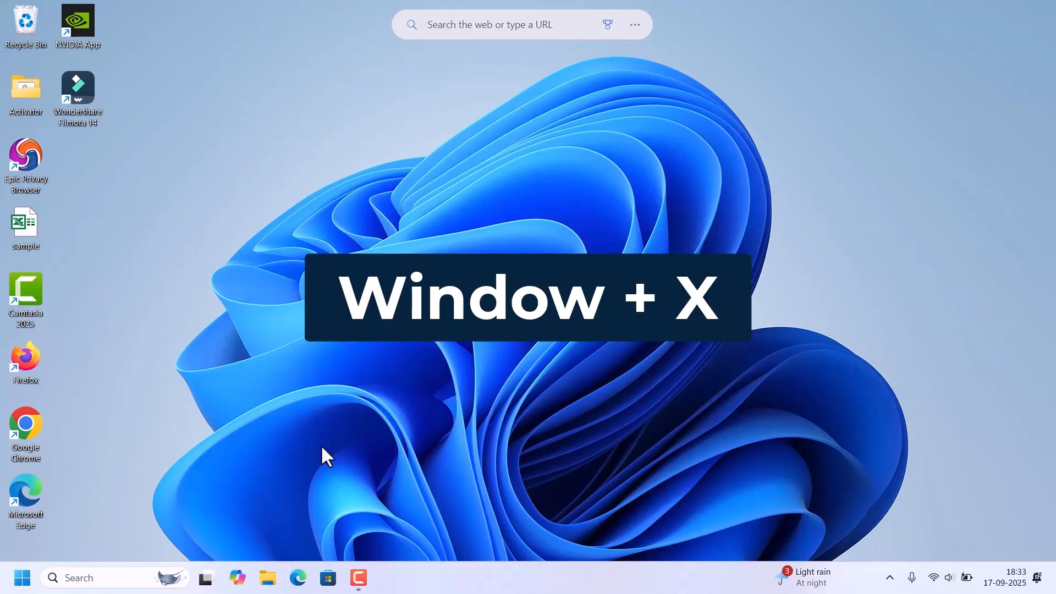
key("Win+x")
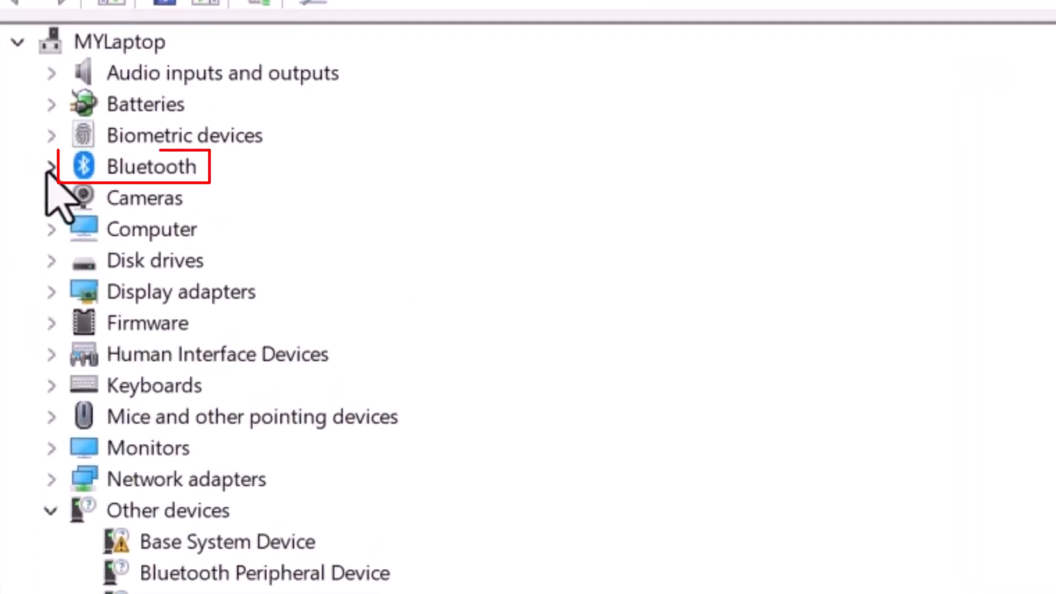
Expand the Bluetooth category and open the context menu for srkmbr.
left_click(51, 166)
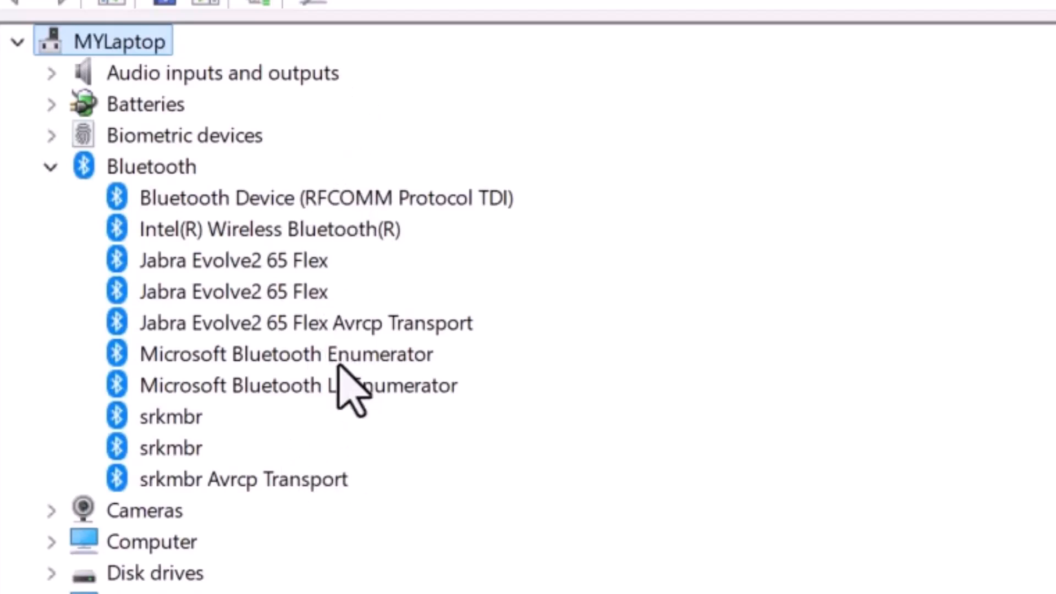
mouse_move(415, 316)
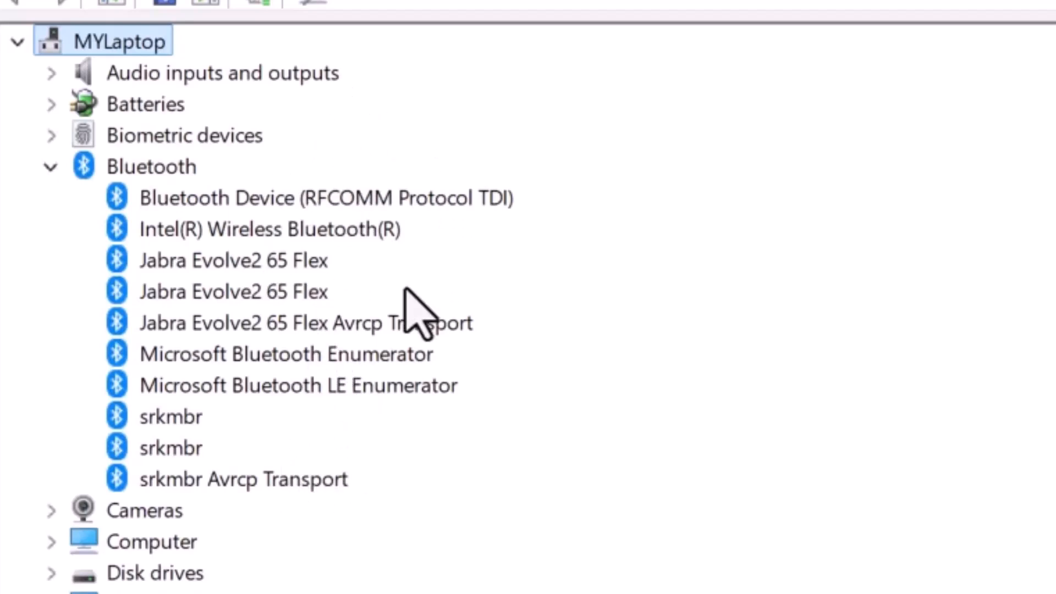
mouse_move(270, 357)
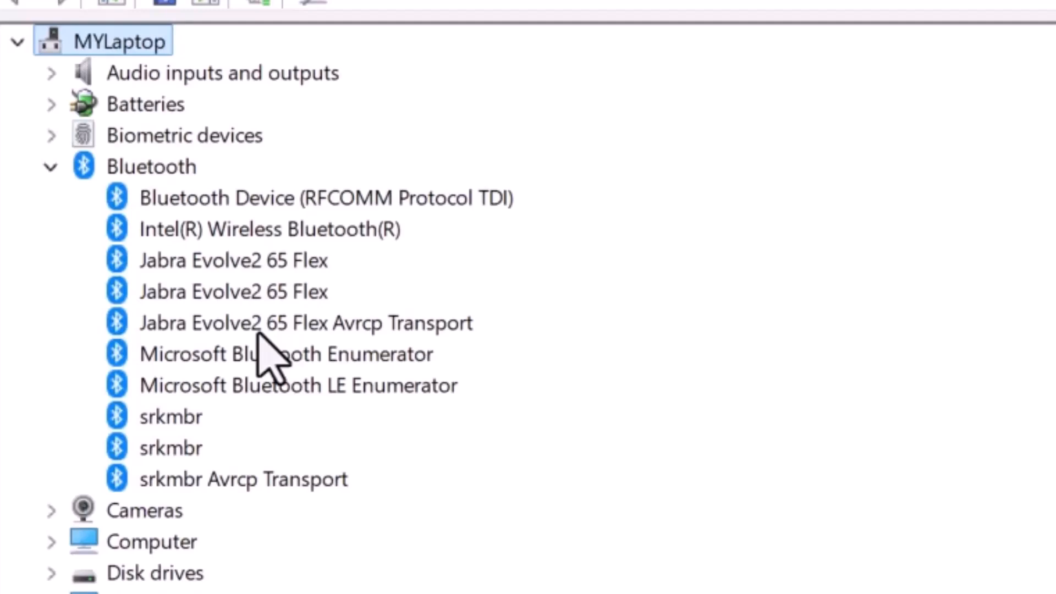
mouse_move(253, 398)
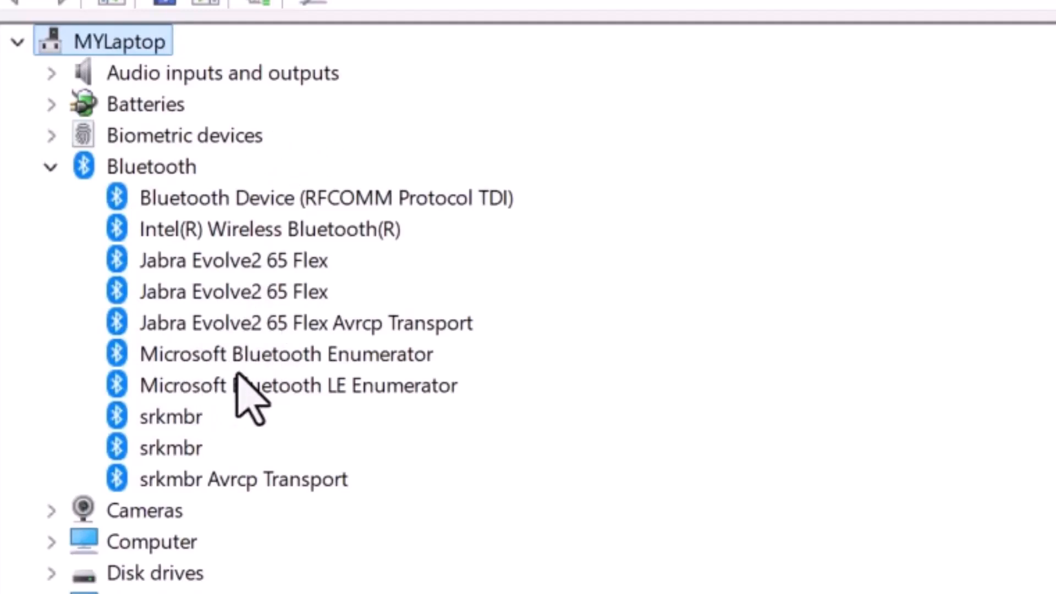
left_click(172, 416)
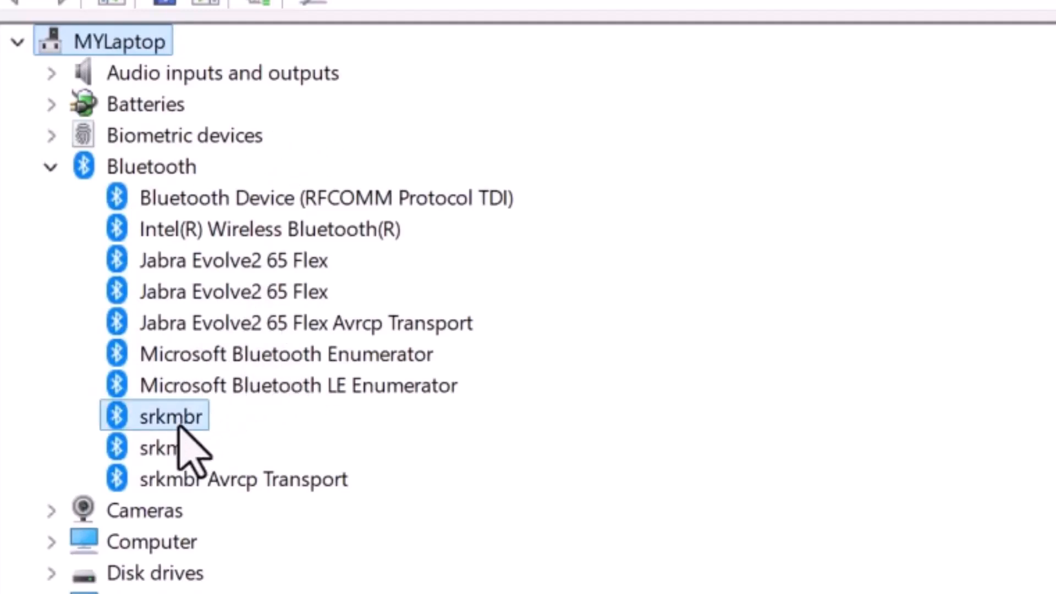
right_click(168, 416)
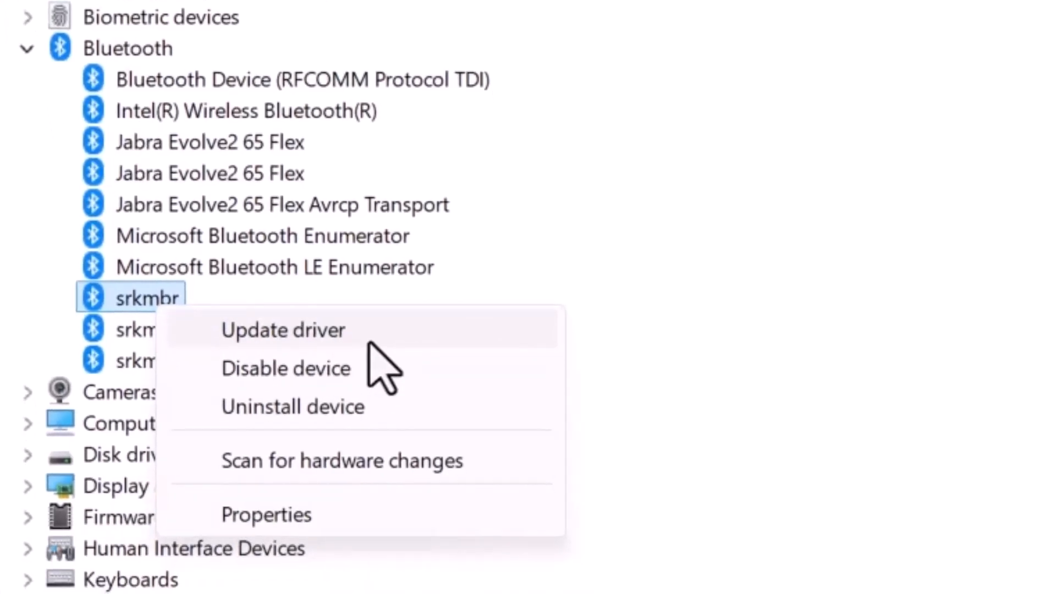
Update the srkmbr driver by automatic search and close the 'best drivers installed' result.
left_click(284, 329)
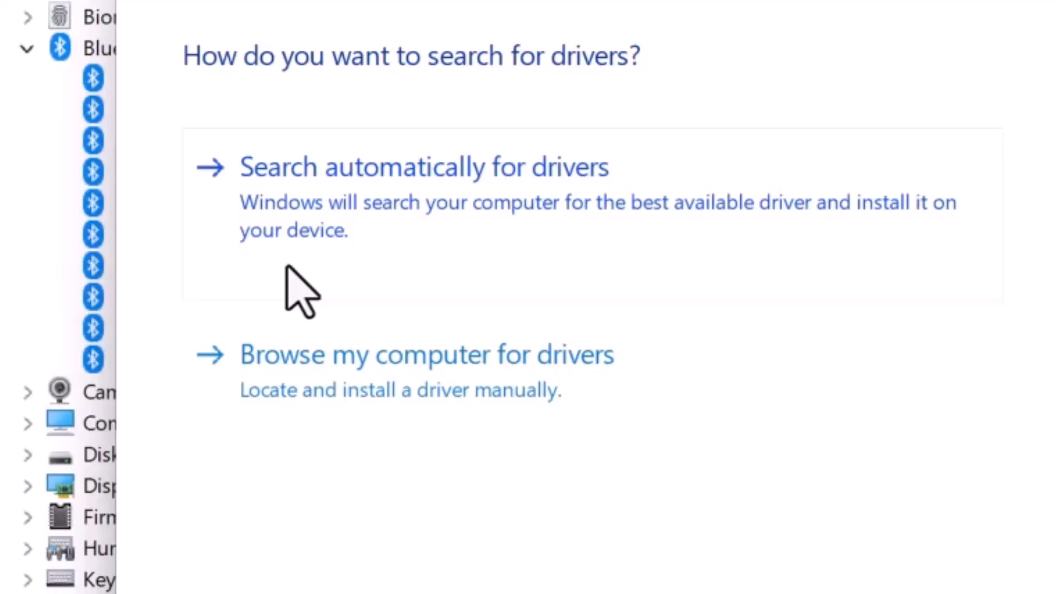
mouse_move(465, 421)
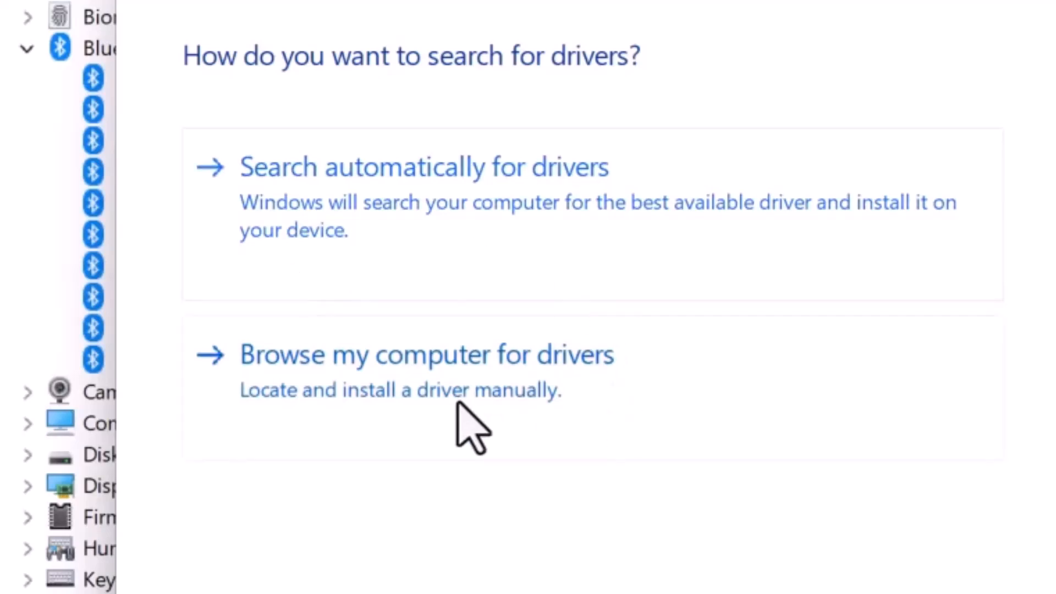
mouse_move(627, 172)
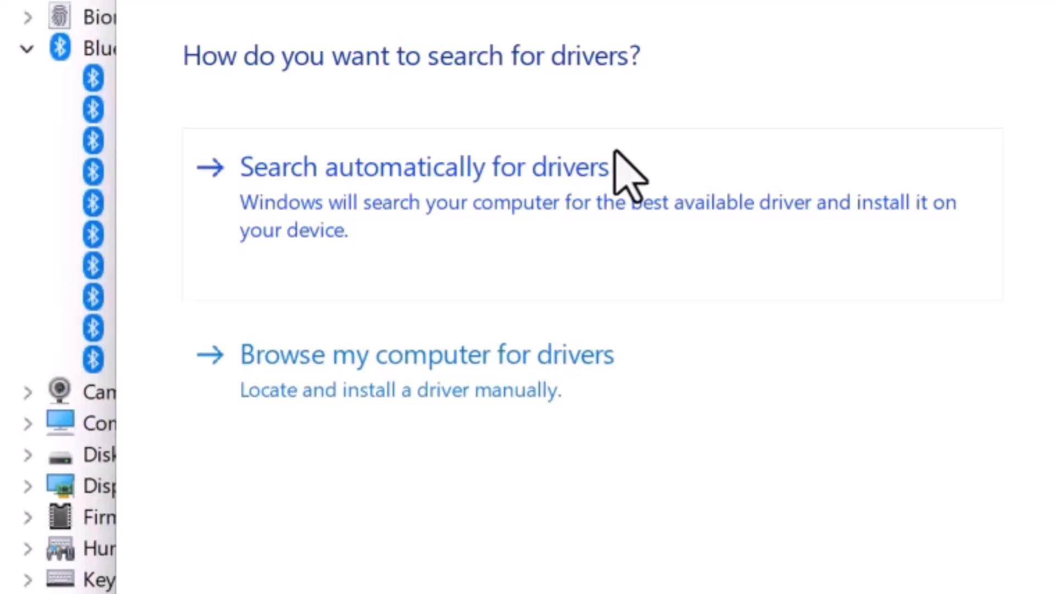
left_click(422, 167)
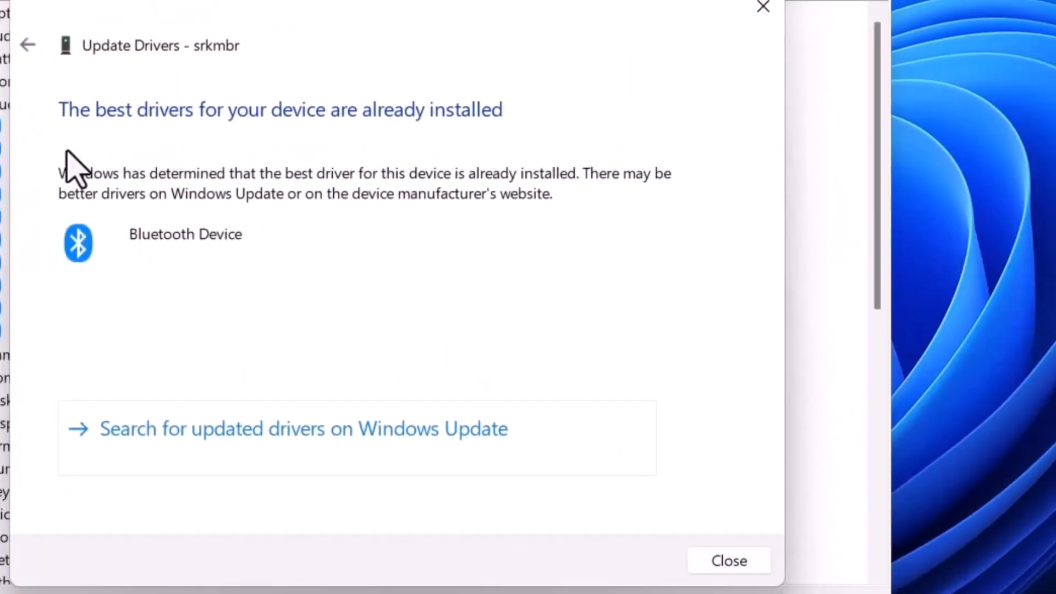
mouse_move(397, 169)
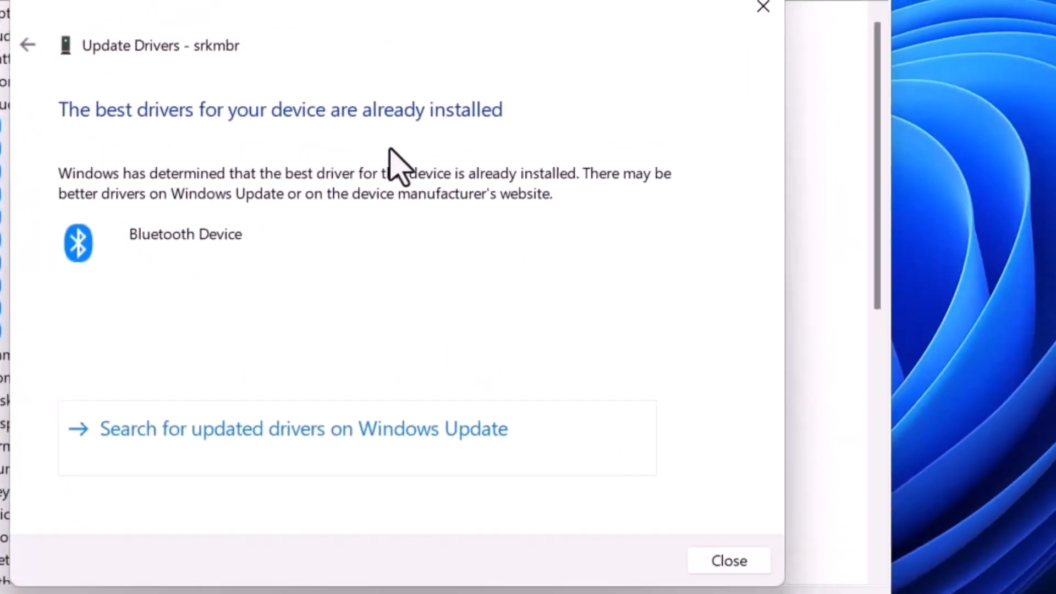
mouse_move(638, 350)
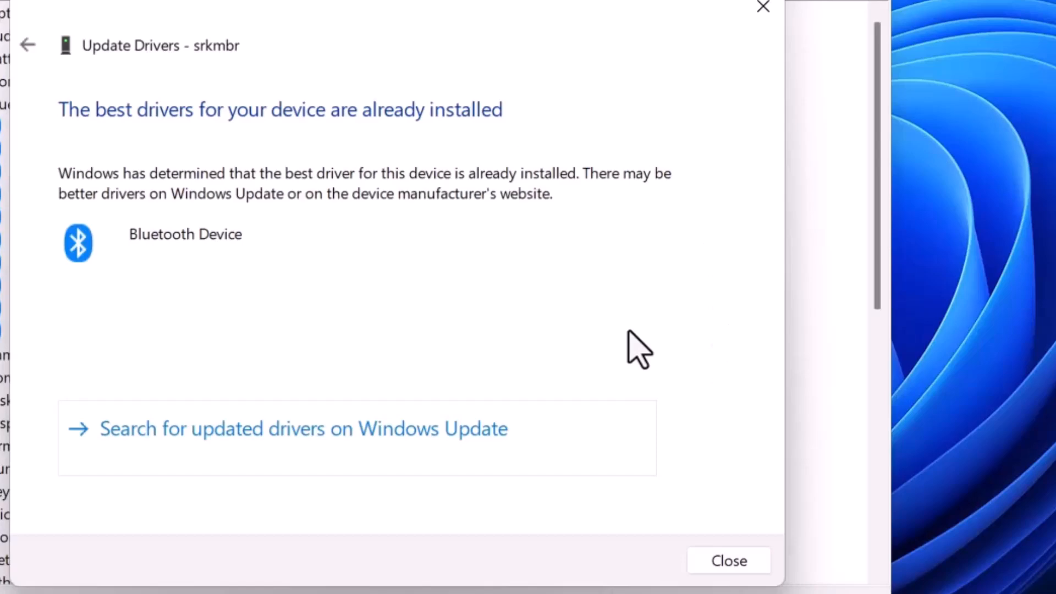
left_click(728, 561)
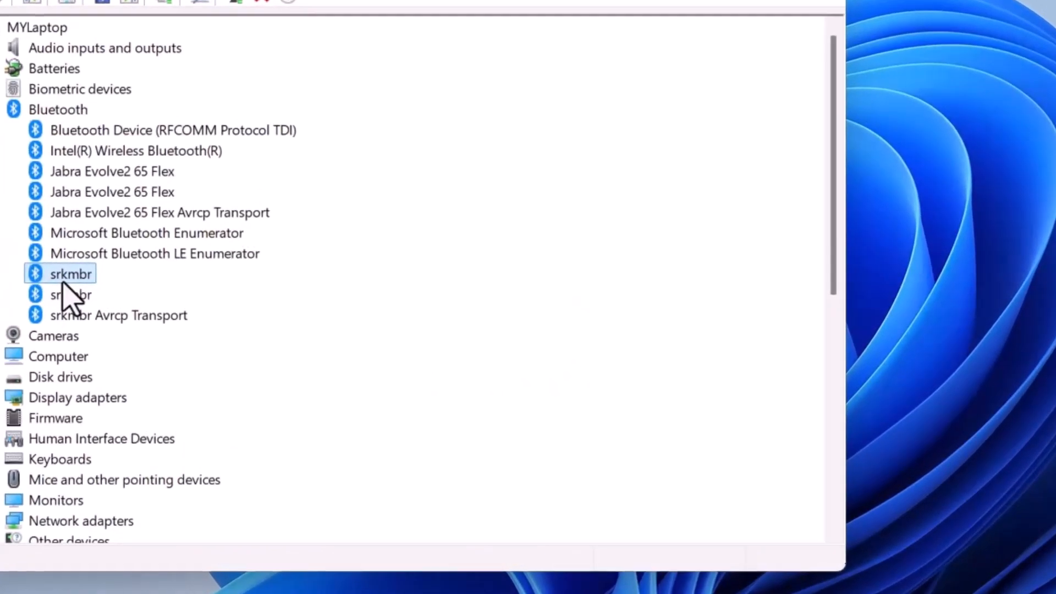
Uninstall the srkmbr device from Device Manager and confirm removal.
right_click(69, 274)
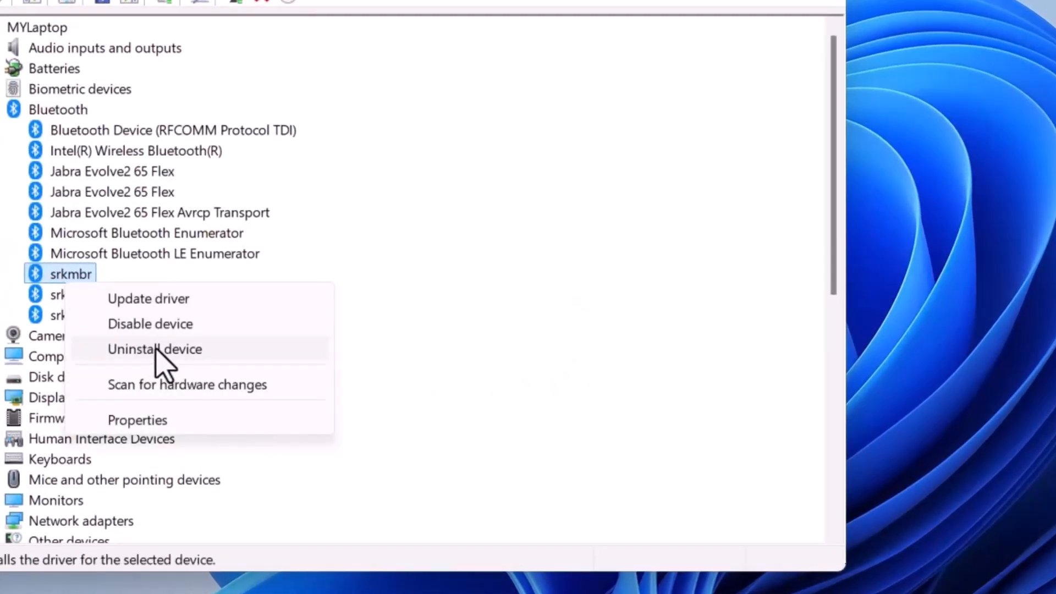
left_click(154, 349)
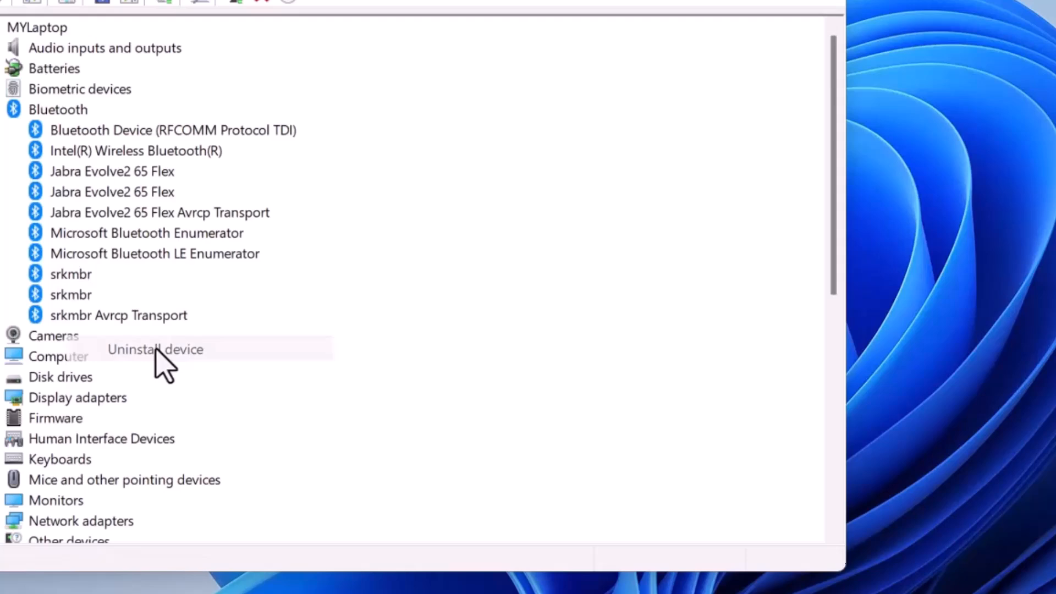
left_click(154, 349)
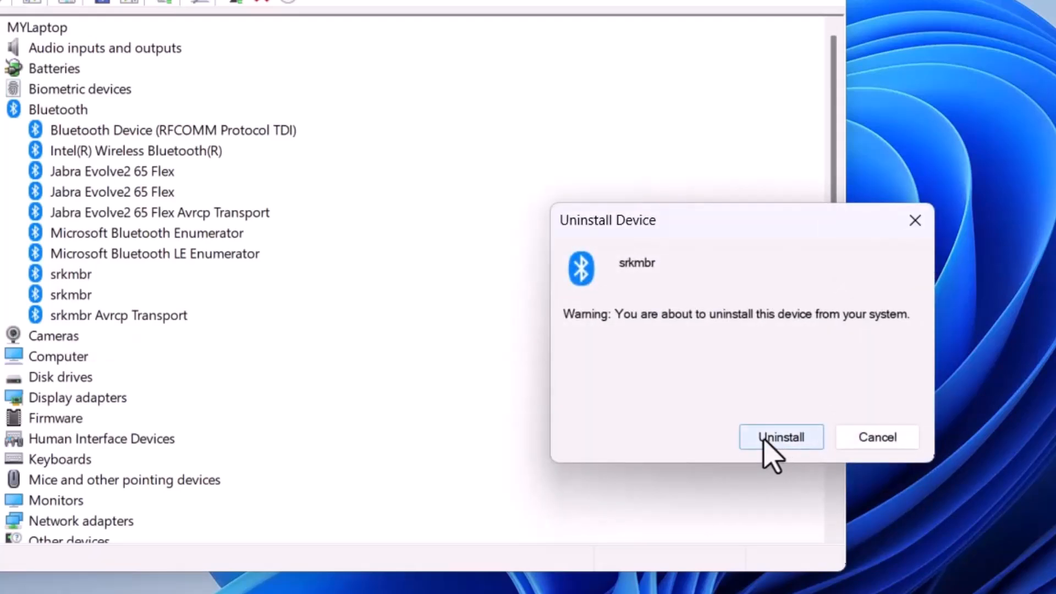
left_click(780, 436)
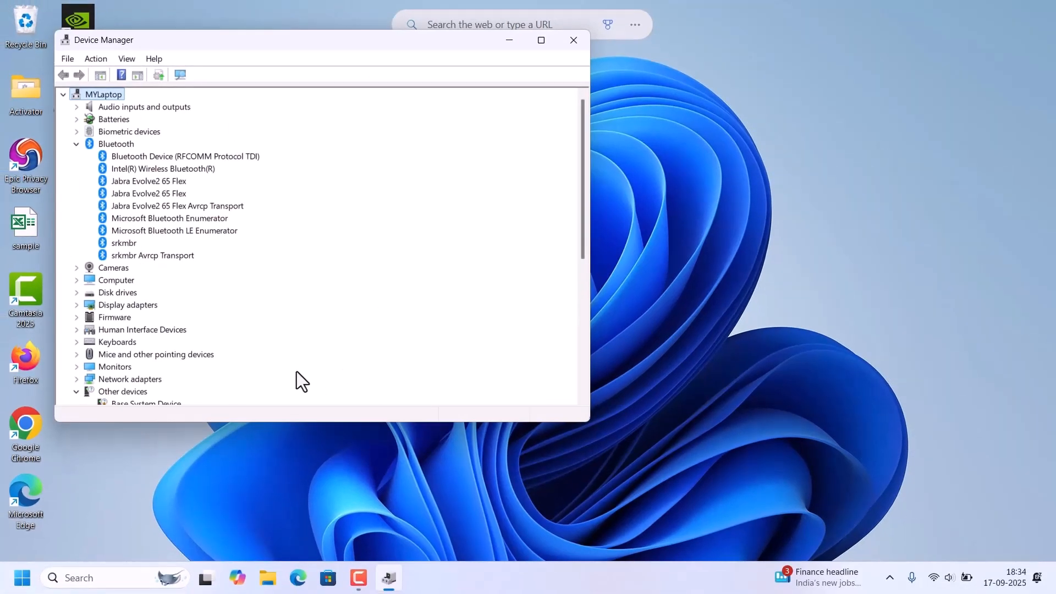
mouse_move(393, 345)
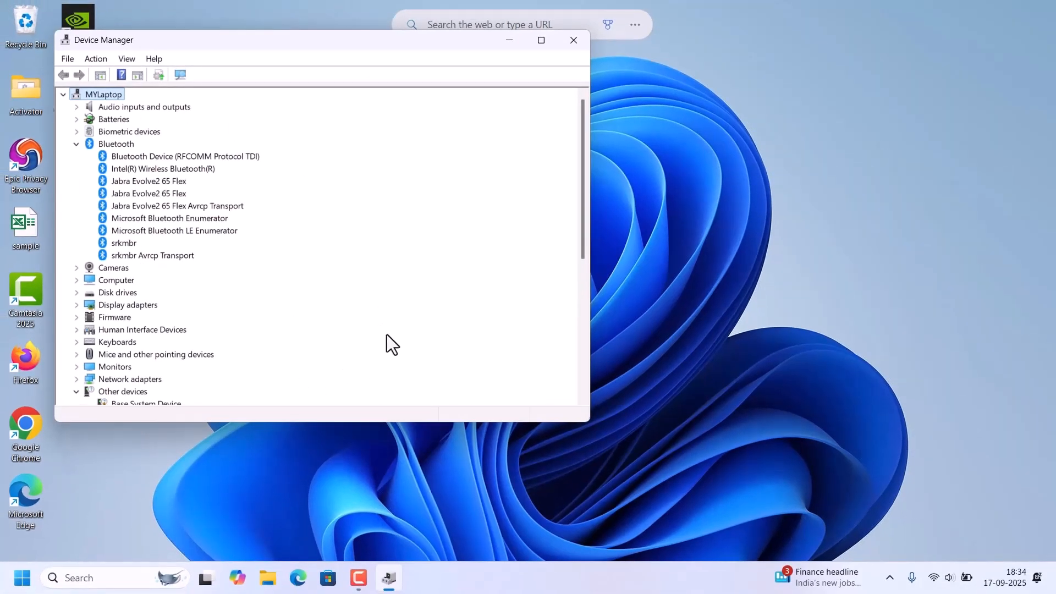
mouse_move(573, 40)
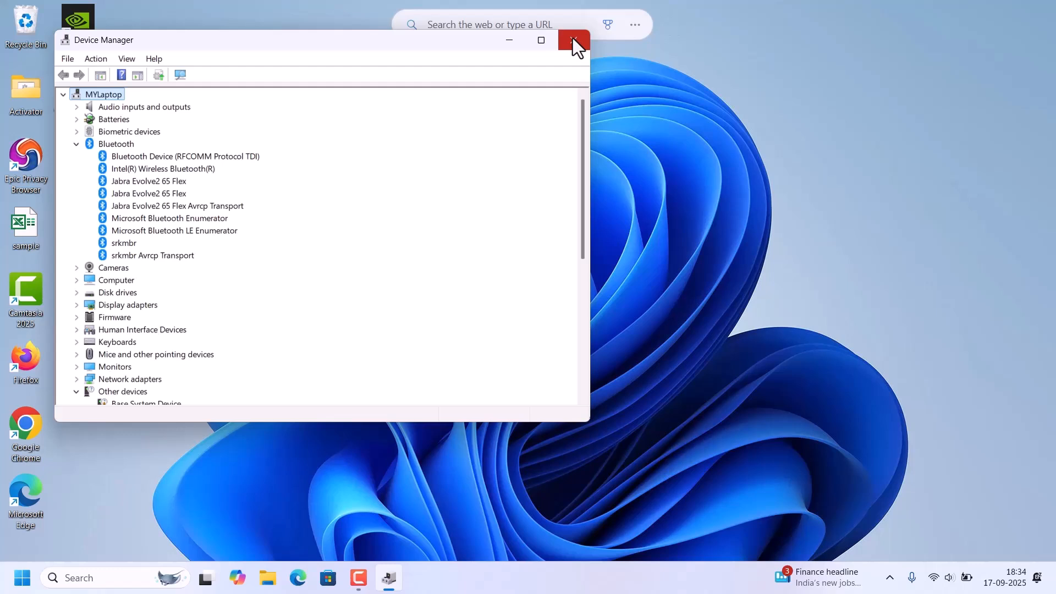
Close the Device Manager window to return to the empty desktop.
left_click(573, 39)
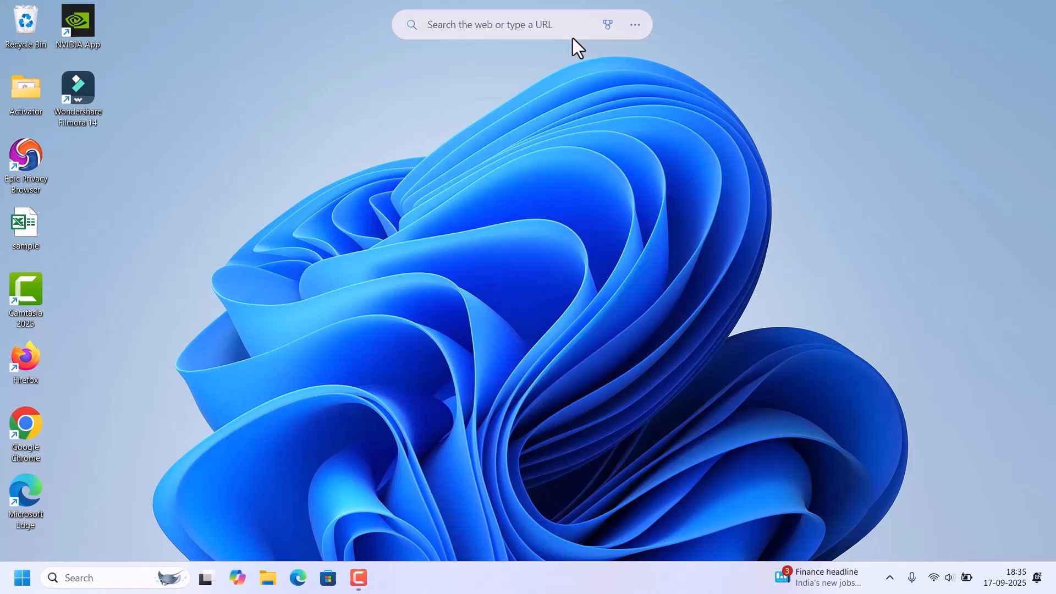
mouse_move(204, 496)
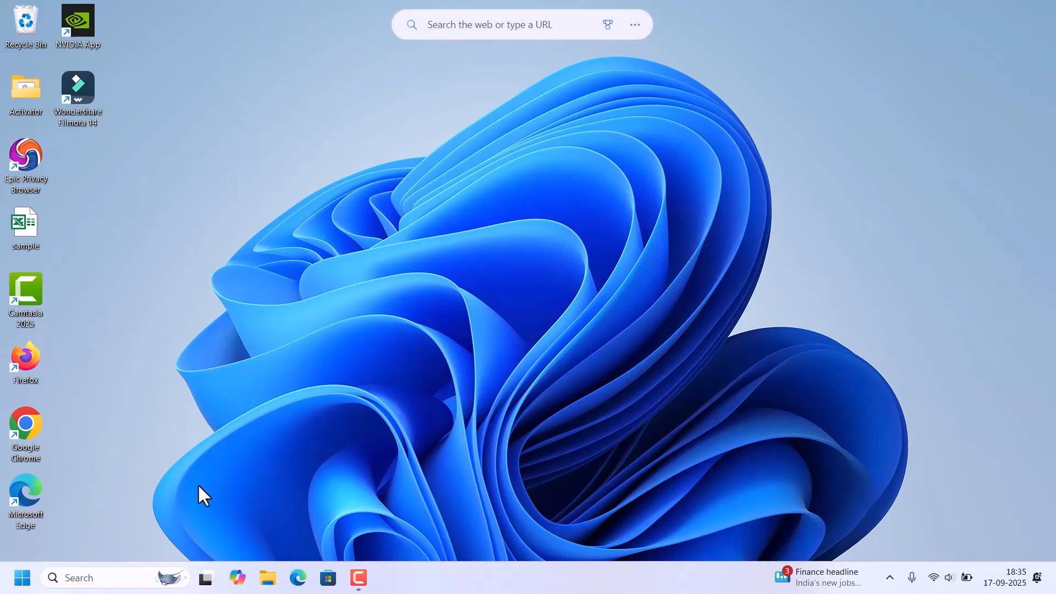
Open Settings from the Start menu and go to the Windows Update page.
left_click(21, 577)
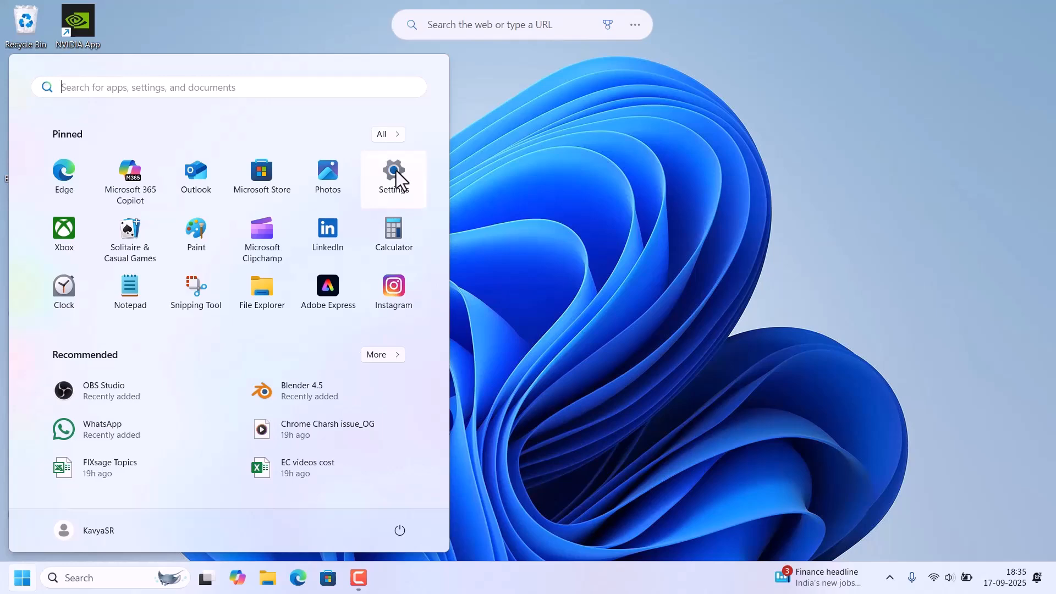
left_click(393, 174)
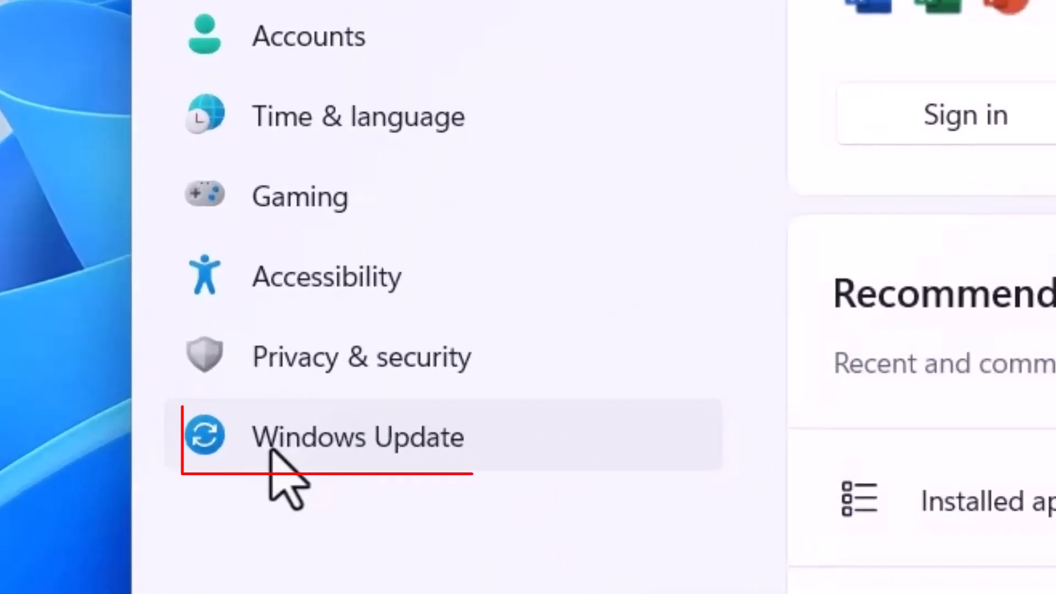
left_click(357, 436)
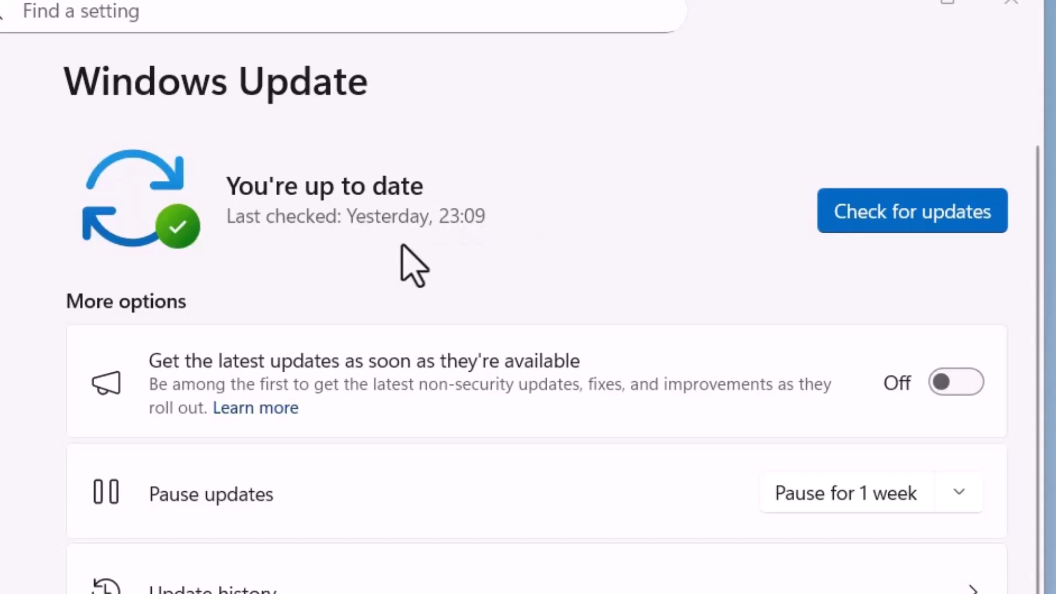
mouse_move(835, 182)
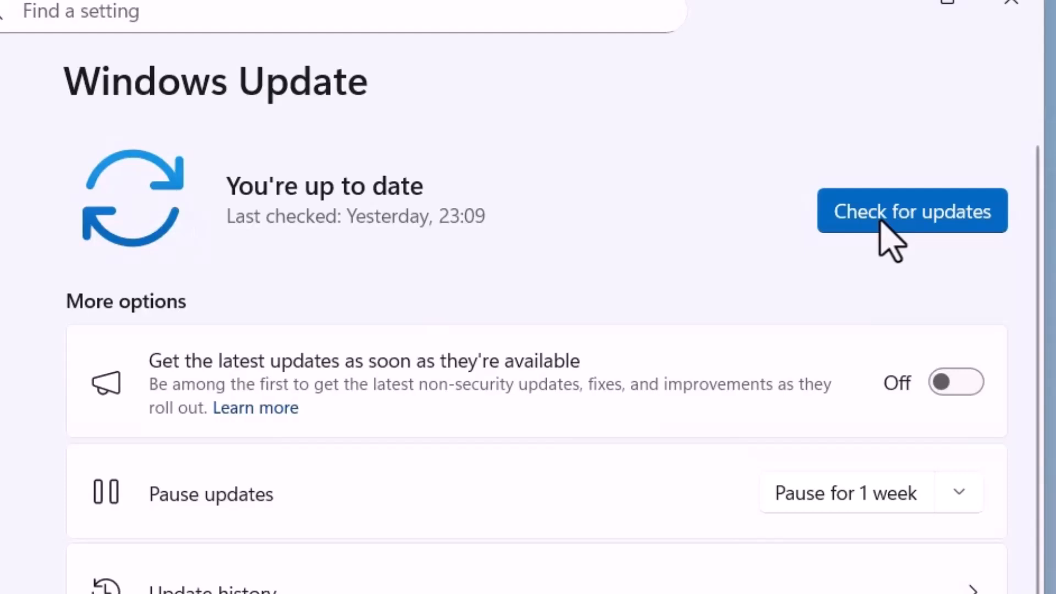
Check for updates and start downloading the Microsoft Defender security intelligence update.
left_click(911, 210)
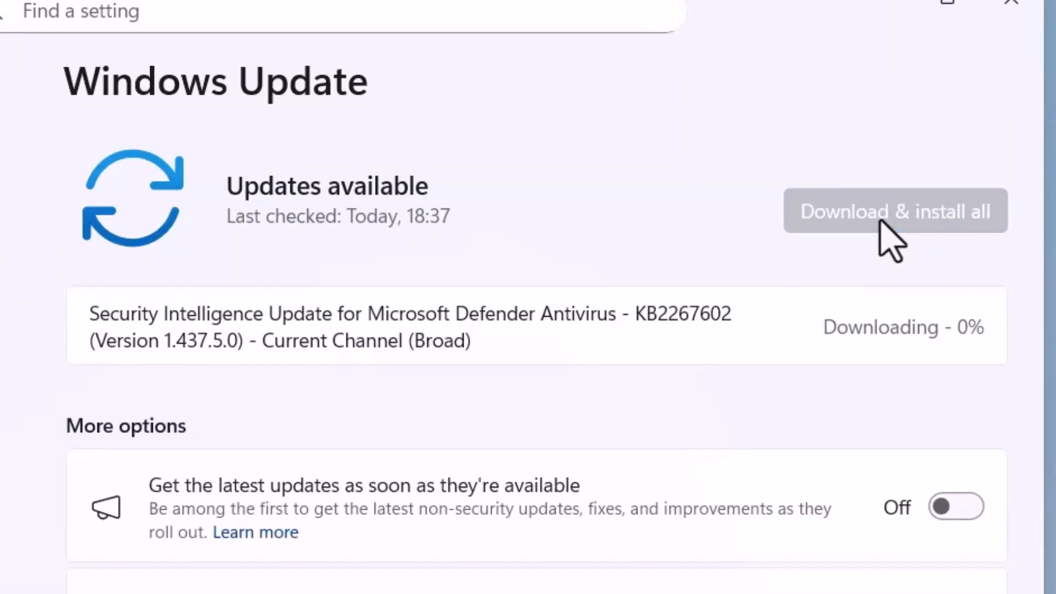
mouse_move(625, 340)
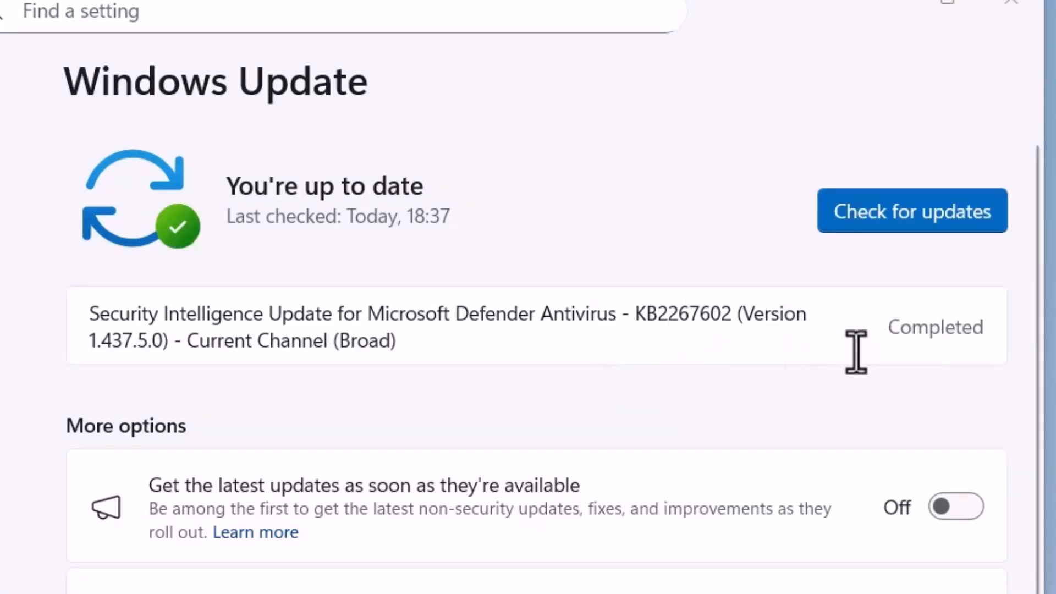
mouse_move(832, 320)
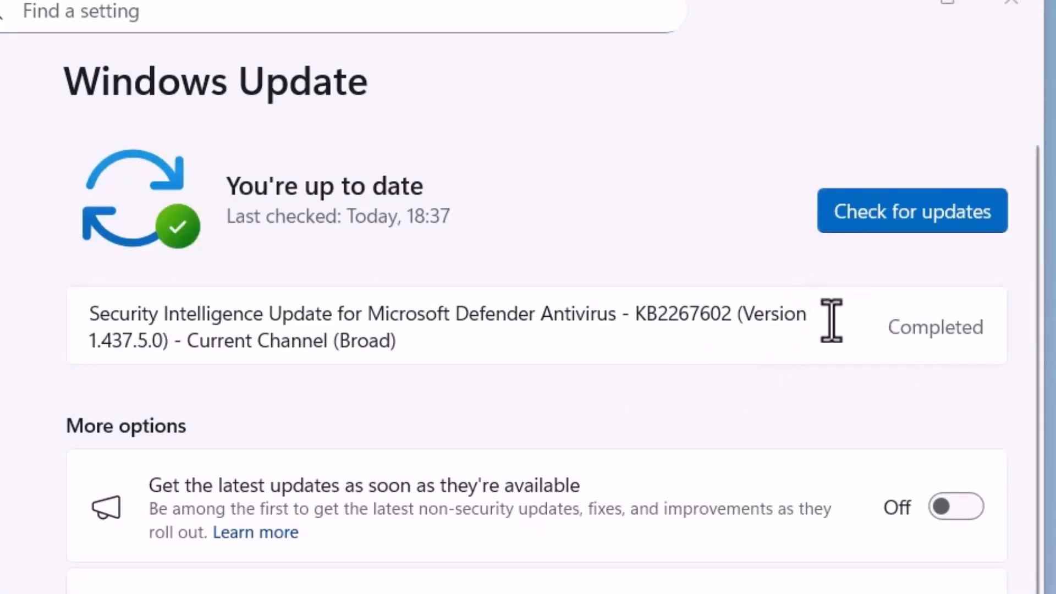